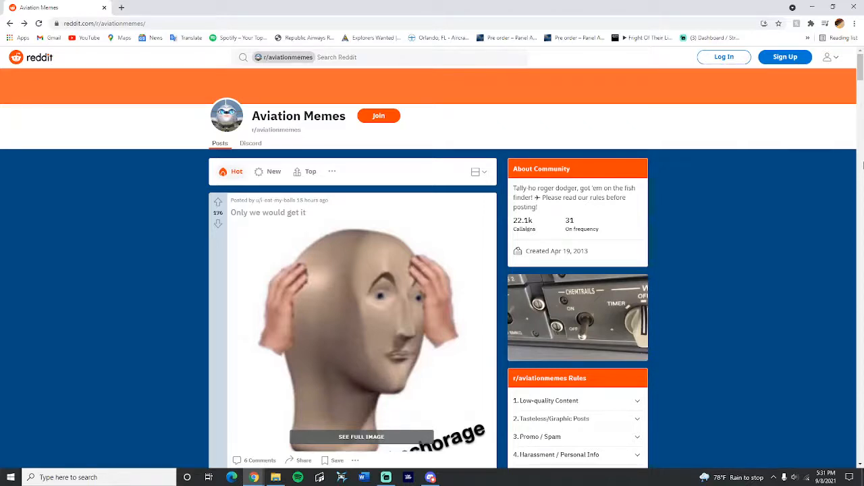
{"action": "mouse_move", "coordinate": [537, 167]}
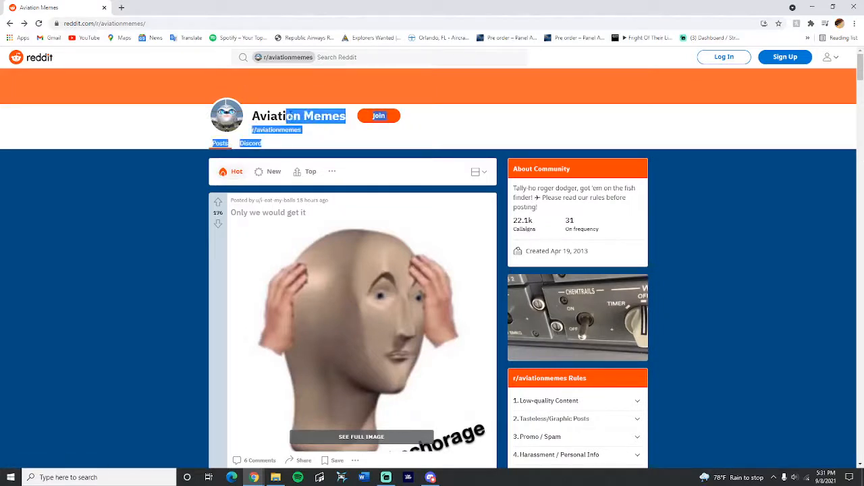
Sort r/aviationmemes by Top, then close the opened top post to return to the feed.
{"action": "left_click", "coordinate": [310, 171]}
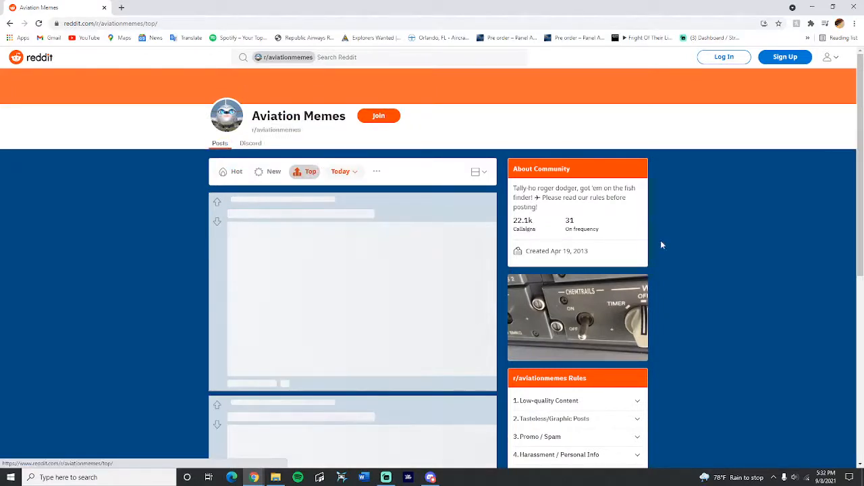
{"action": "mouse_move", "coordinate": [670, 233]}
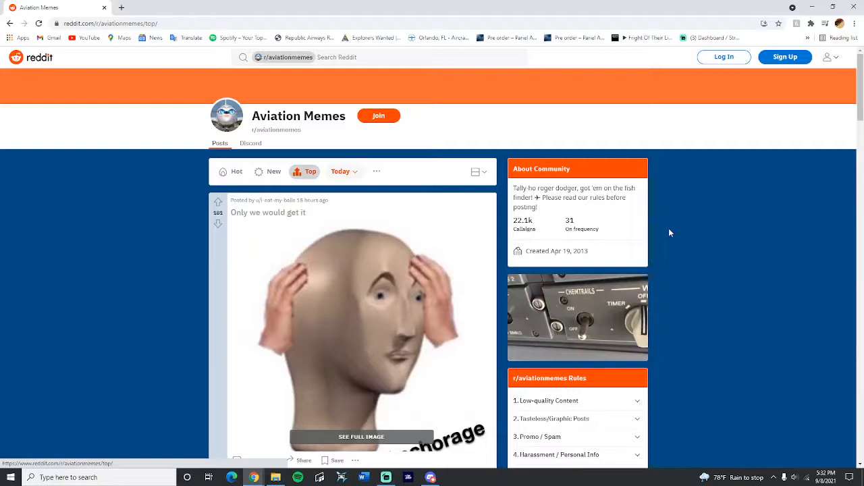
{"action": "mouse_move", "coordinate": [589, 224]}
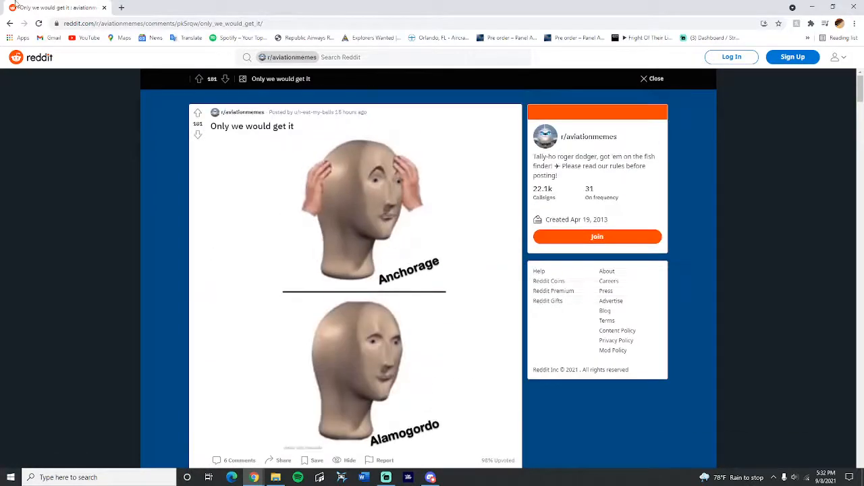
{"action": "left_click", "coordinate": [644, 78]}
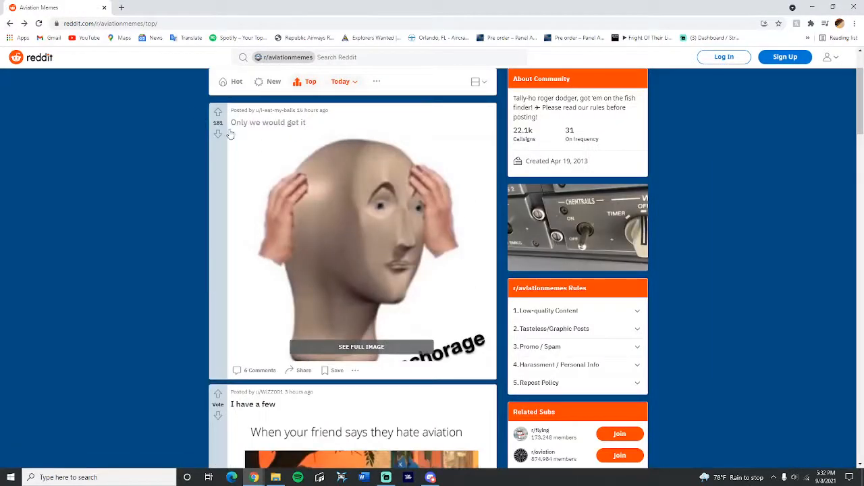
{"action": "mouse_move", "coordinate": [326, 198]}
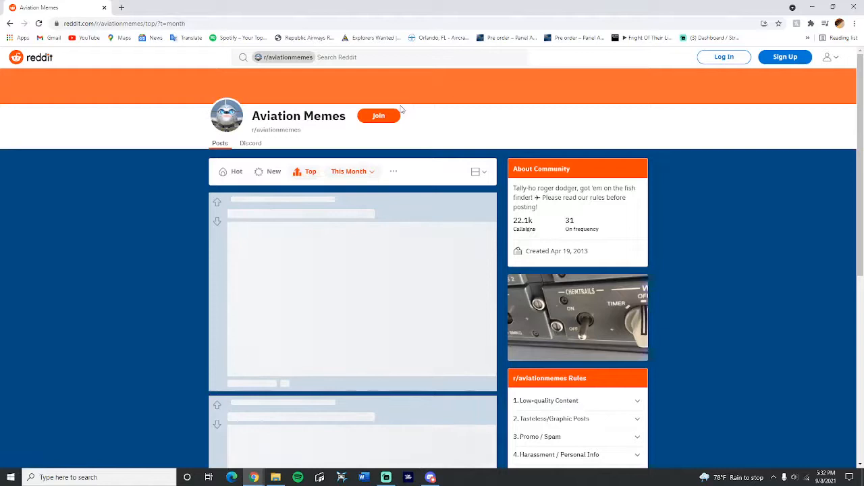
{"action": "mouse_move", "coordinate": [403, 125]}
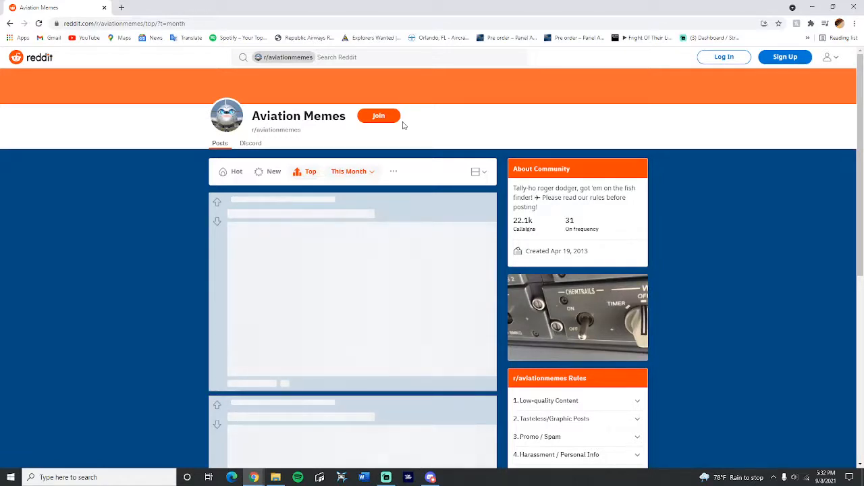
{"action": "mouse_move", "coordinate": [775, 248]}
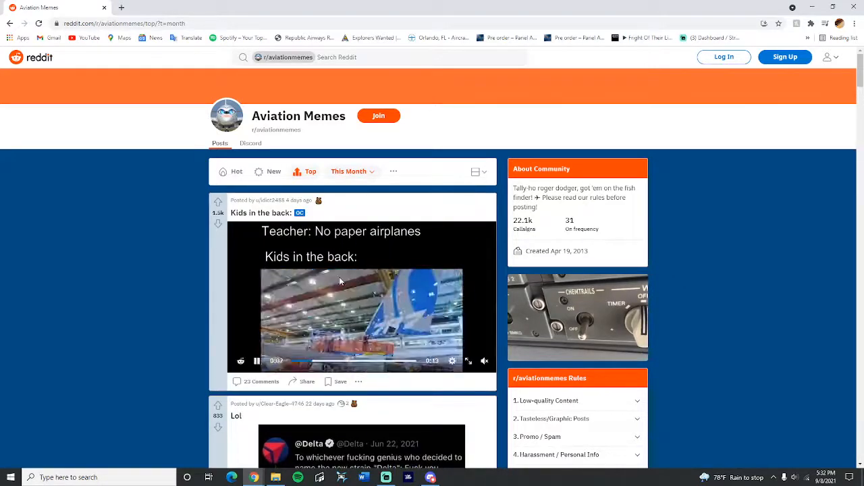
Set the Top range to This Month and scroll down to the Delta/Corona 'Lol' tweet meme.
{"action": "left_click", "coordinate": [359, 295]}
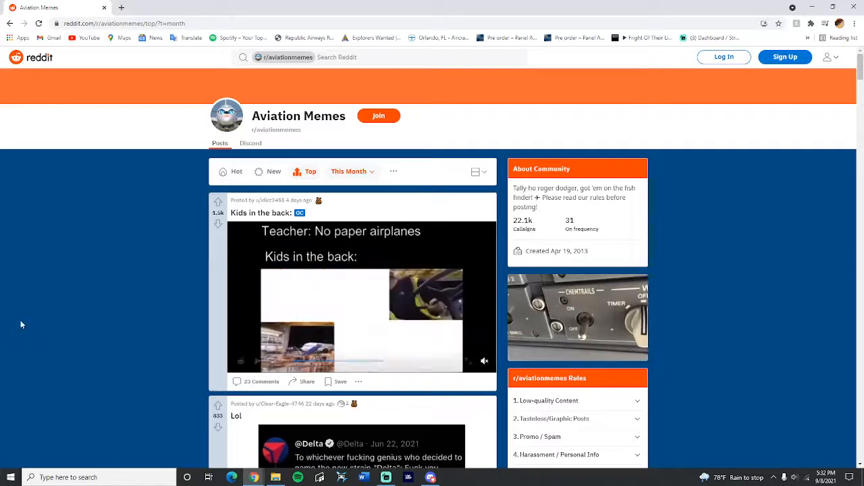
{"action": "scroll", "scroll_direction": "down", "scroll_amount": 3}
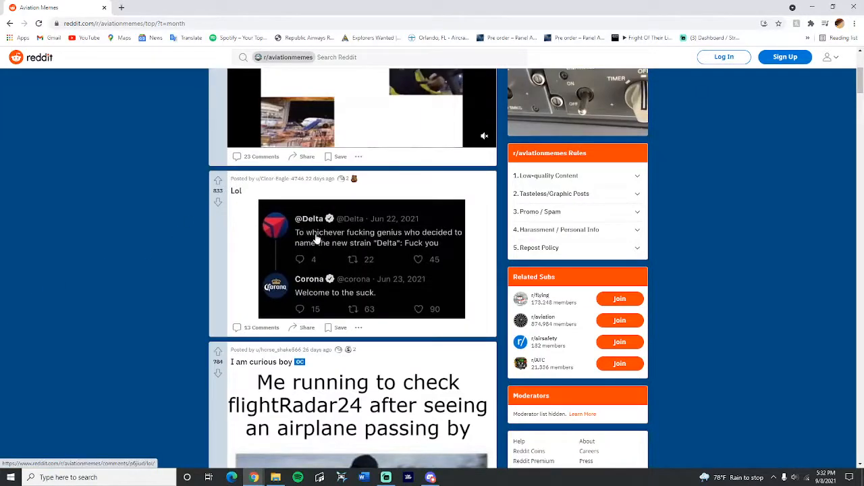
{"action": "mouse_move", "coordinate": [313, 229]}
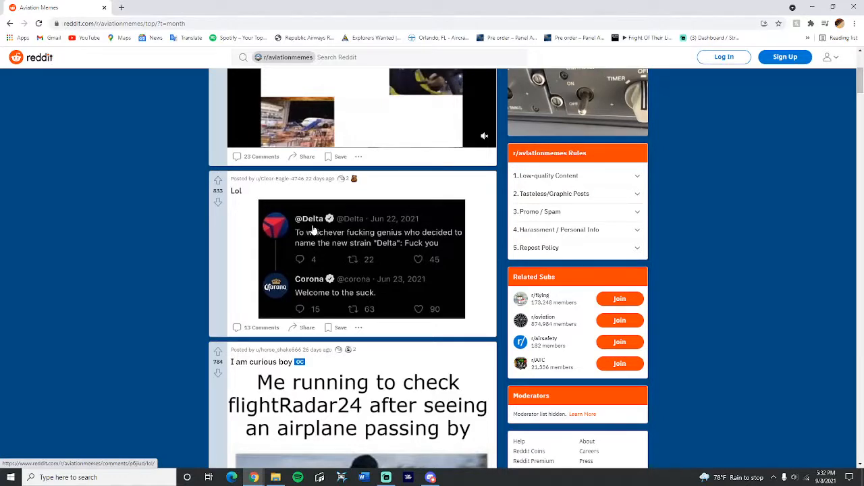
{"action": "mouse_move", "coordinate": [181, 235]}
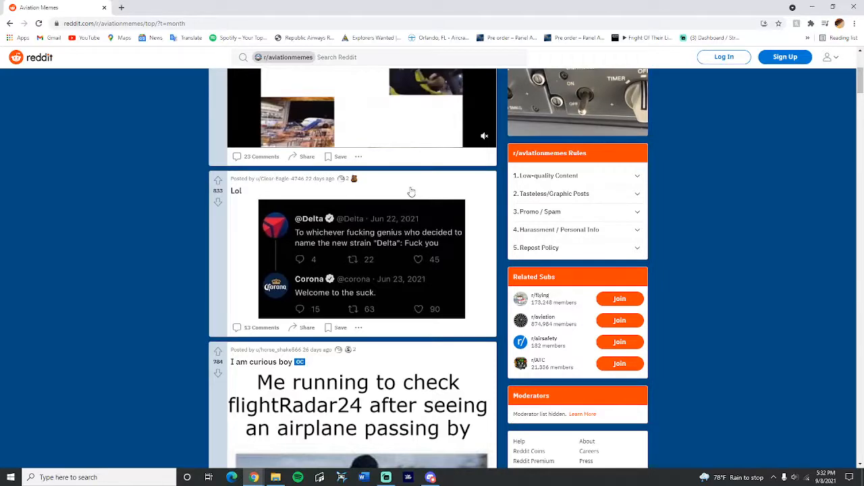
{"action": "mouse_move", "coordinate": [320, 276]}
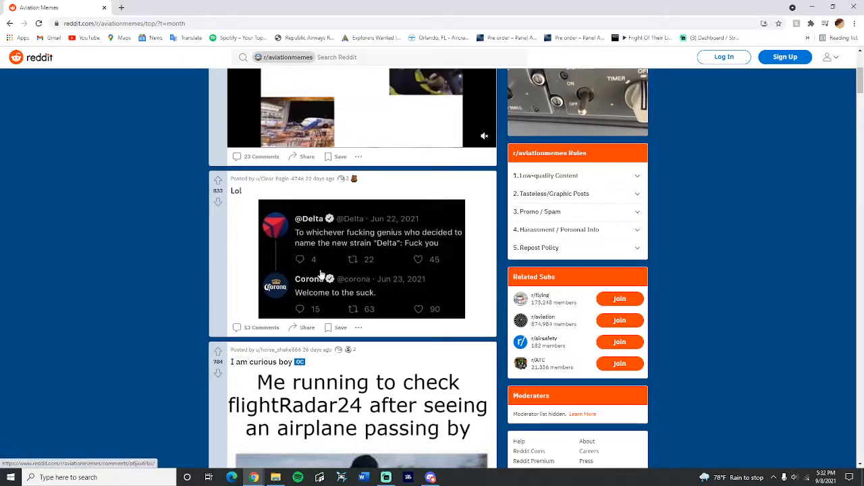
{"action": "scroll", "scroll_direction": "down", "scroll_amount": 3}
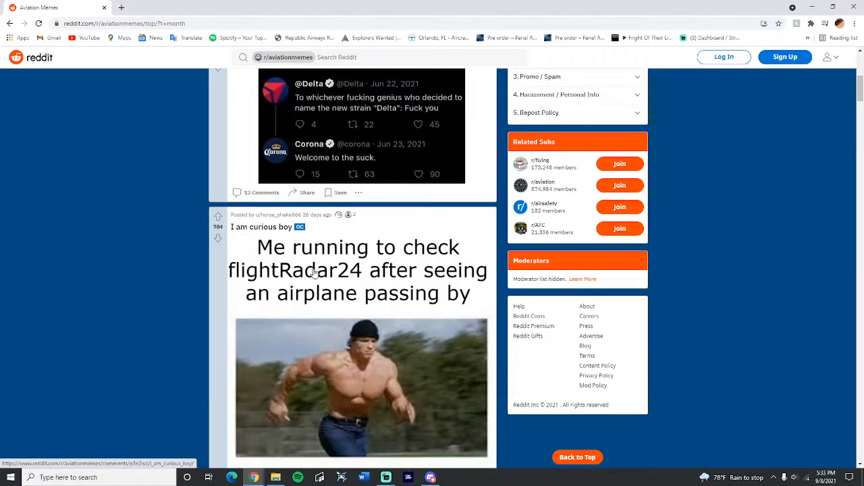
Scroll past the flightRadar24, Mighty Wings and 747 memes to 'Tug at 43,000 feet'.
{"action": "scroll", "scroll_direction": "down", "scroll_amount": 3}
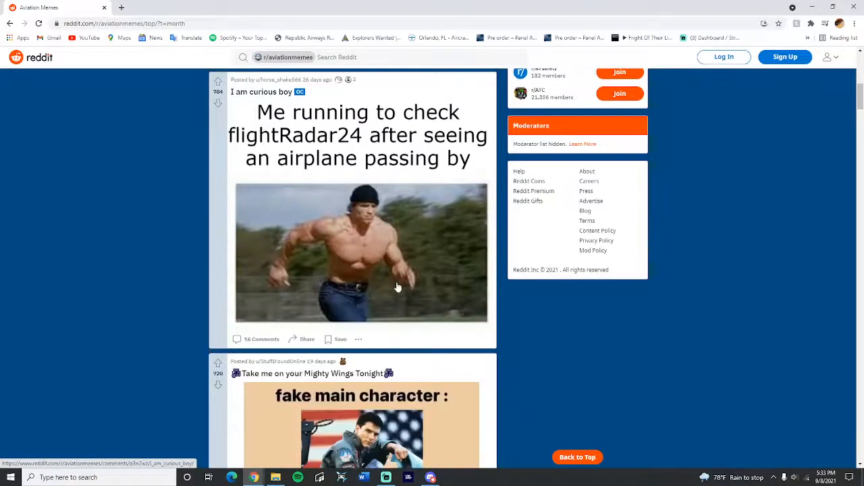
{"action": "scroll", "scroll_direction": "down", "scroll_amount": 3}
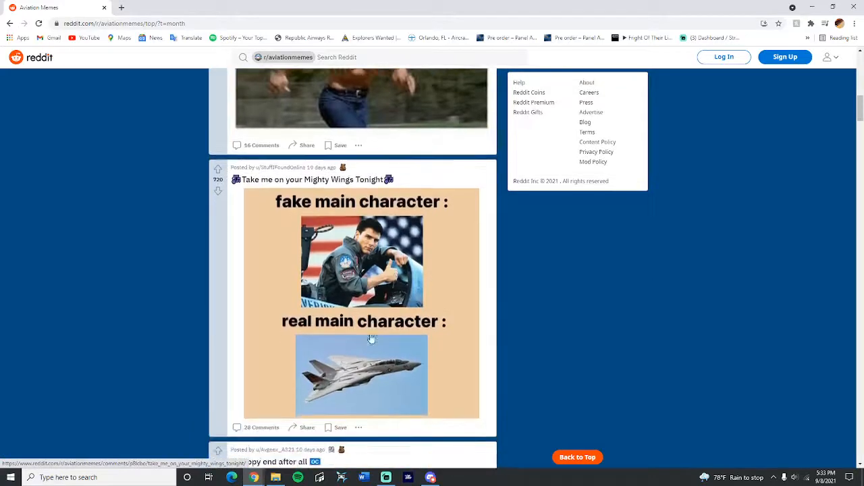
{"action": "scroll", "scroll_direction": "down", "scroll_amount": 3}
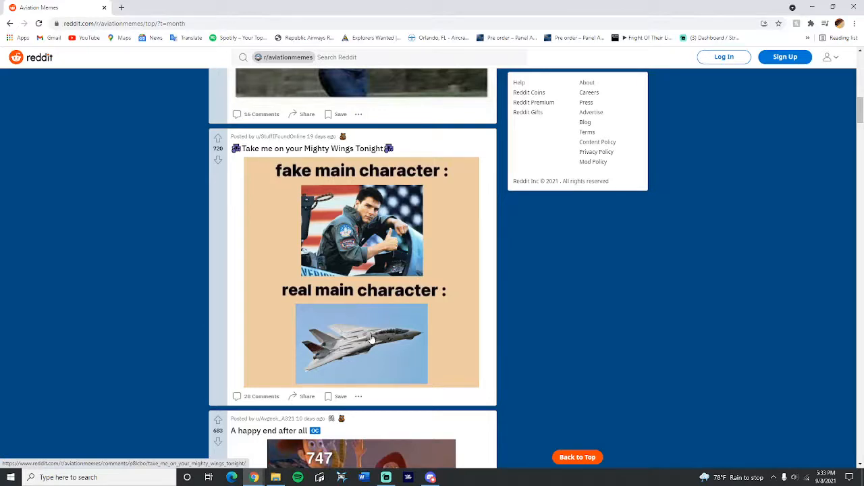
{"action": "scroll", "scroll_direction": "down", "scroll_amount": 3}
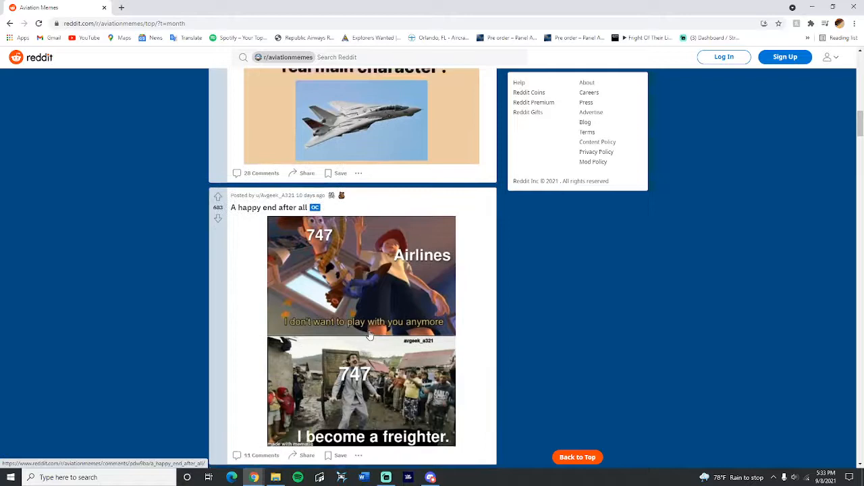
{"action": "scroll", "scroll_direction": "down", "scroll_amount": 3}
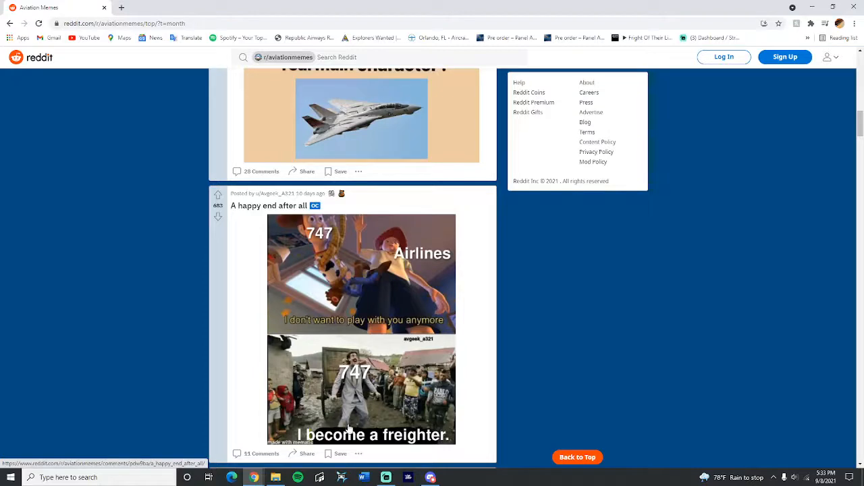
{"action": "scroll", "scroll_direction": "down", "scroll_amount": 3}
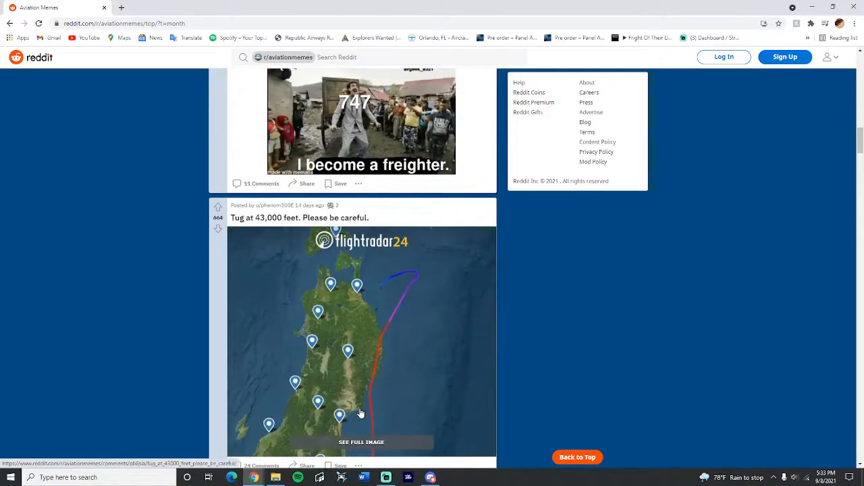
{"action": "mouse_move", "coordinate": [277, 221]}
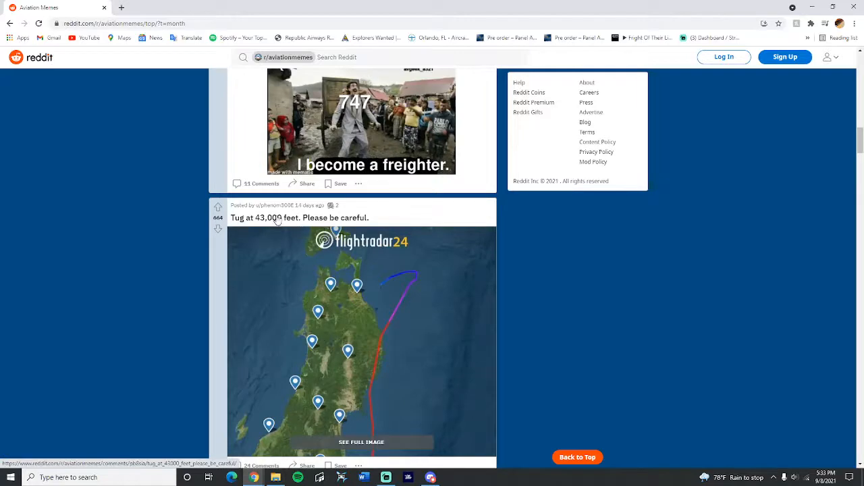
{"action": "scroll", "scroll_direction": "down", "scroll_amount": 3}
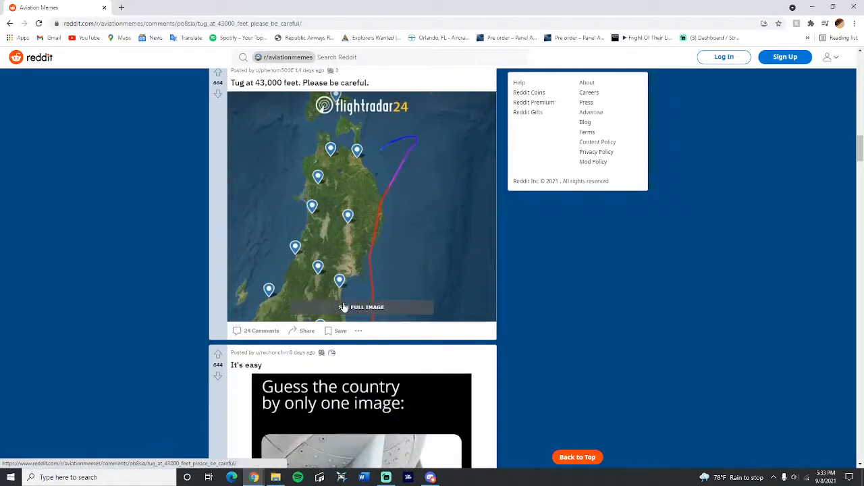
{"action": "left_click", "coordinate": [361, 307]}
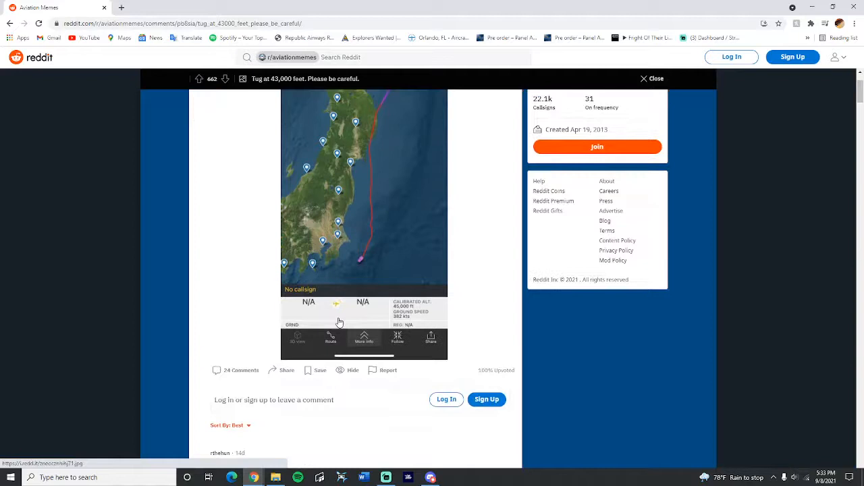
{"action": "scroll", "scroll_direction": "up", "scroll_amount": 3}
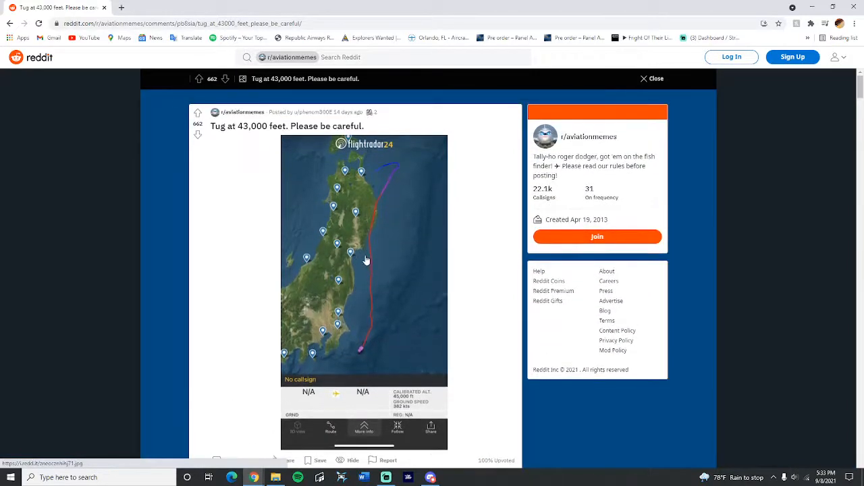
{"action": "mouse_move", "coordinate": [385, 264]}
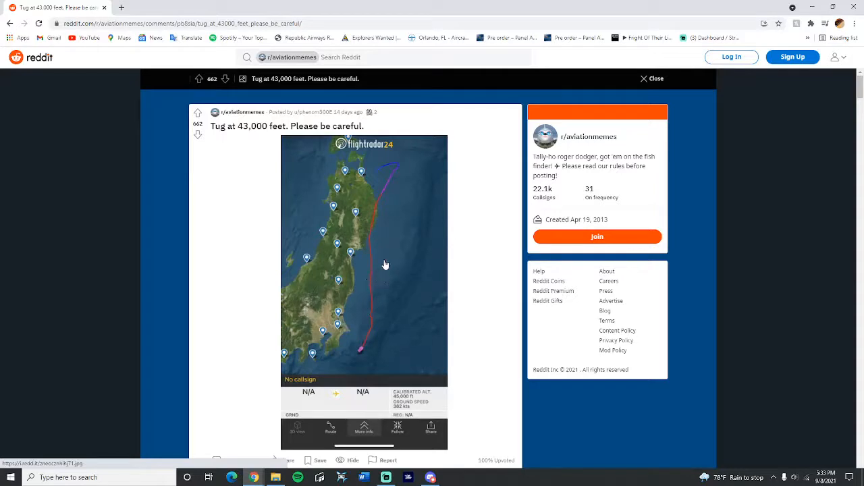
{"action": "mouse_move", "coordinate": [385, 369]}
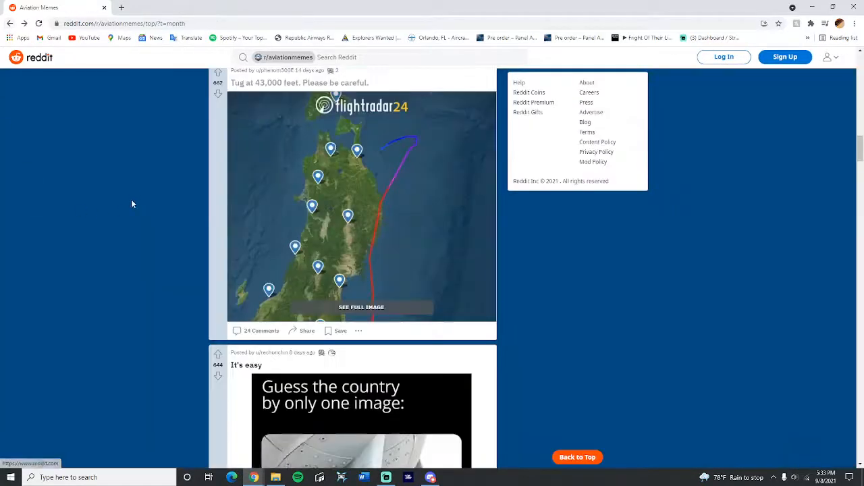
Scroll past the gun, Wuhan and crush memes to the 'Says it all' 737 Max post.
{"action": "scroll", "scroll_direction": "down", "scroll_amount": 3}
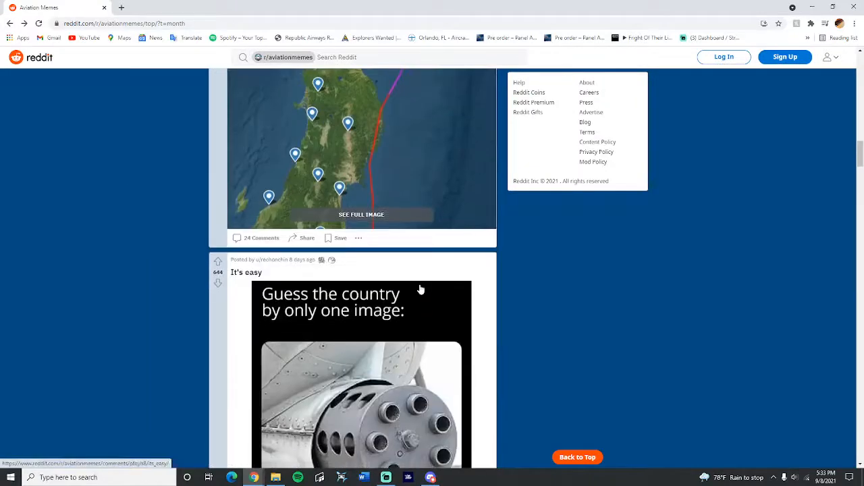
{"action": "scroll", "scroll_direction": "down", "scroll_amount": 3}
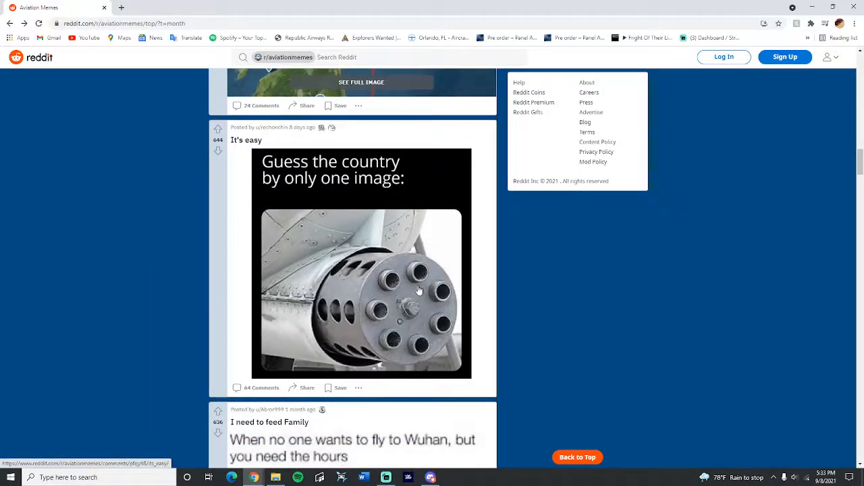
{"action": "mouse_move", "coordinate": [373, 274]}
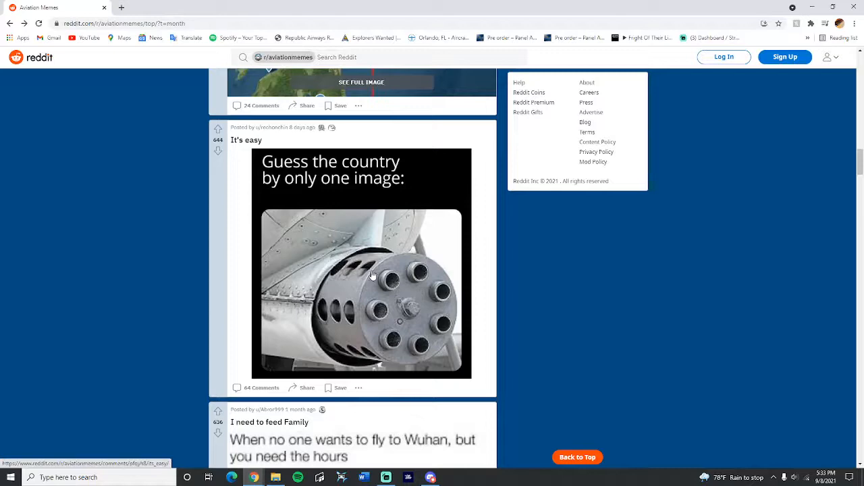
{"action": "scroll", "scroll_direction": "down", "scroll_amount": 3}
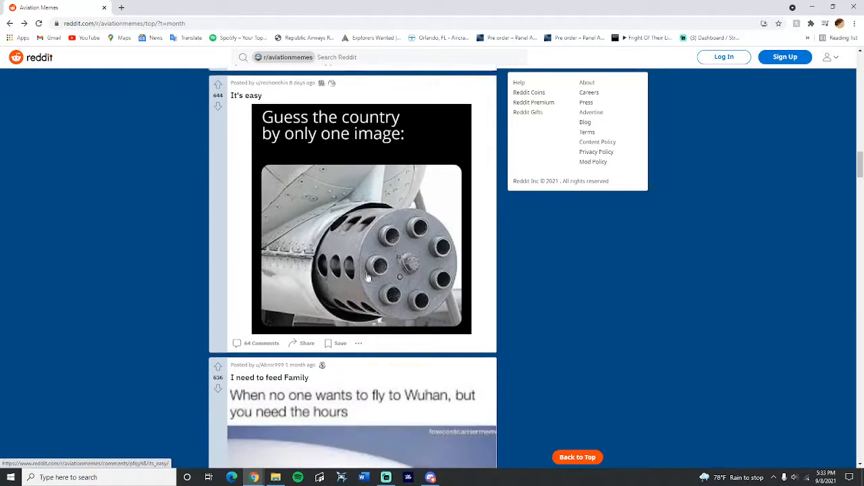
{"action": "scroll", "scroll_direction": "down", "scroll_amount": 3}
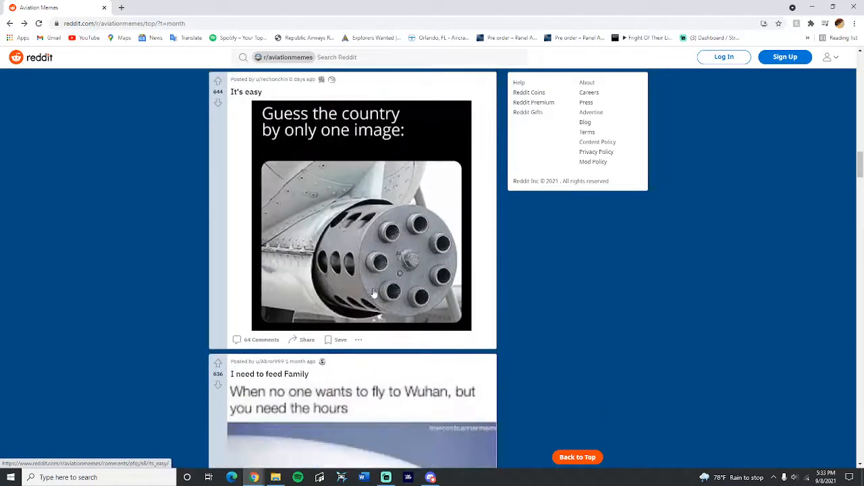
{"action": "scroll", "scroll_direction": "down", "scroll_amount": 3}
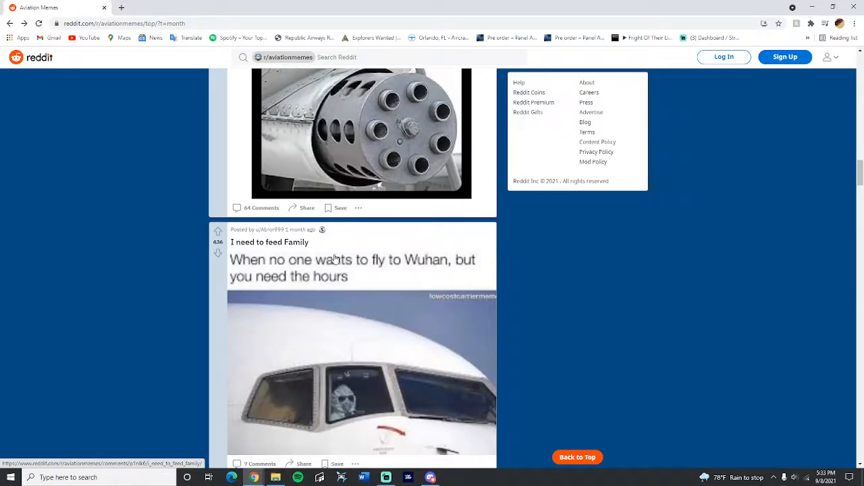
{"action": "scroll", "scroll_direction": "down", "scroll_amount": 3}
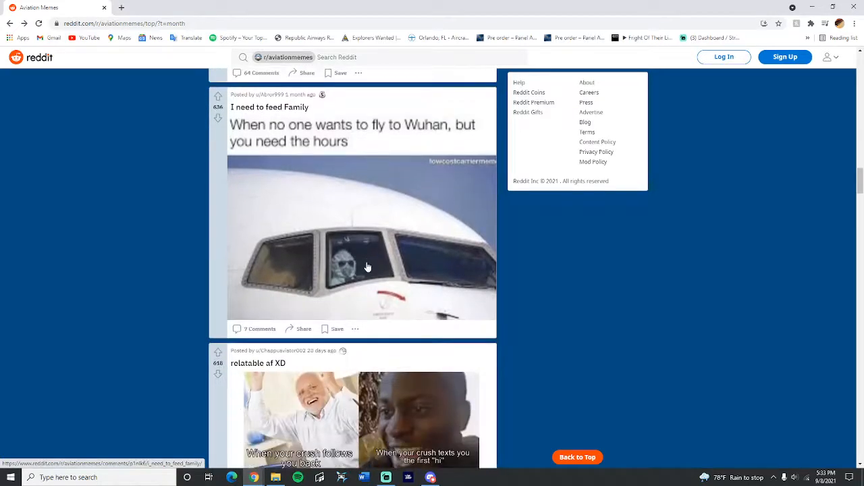
{"action": "scroll", "scroll_direction": "down", "scroll_amount": 3}
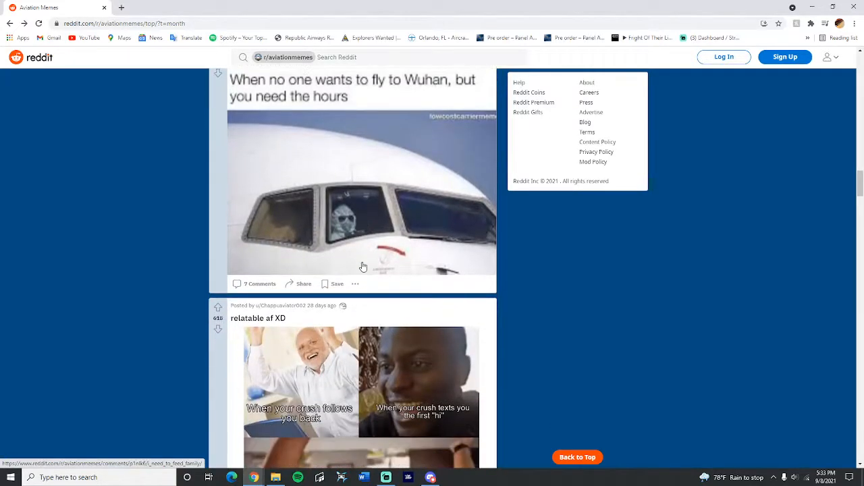
{"action": "scroll", "scroll_direction": "down", "scroll_amount": 3}
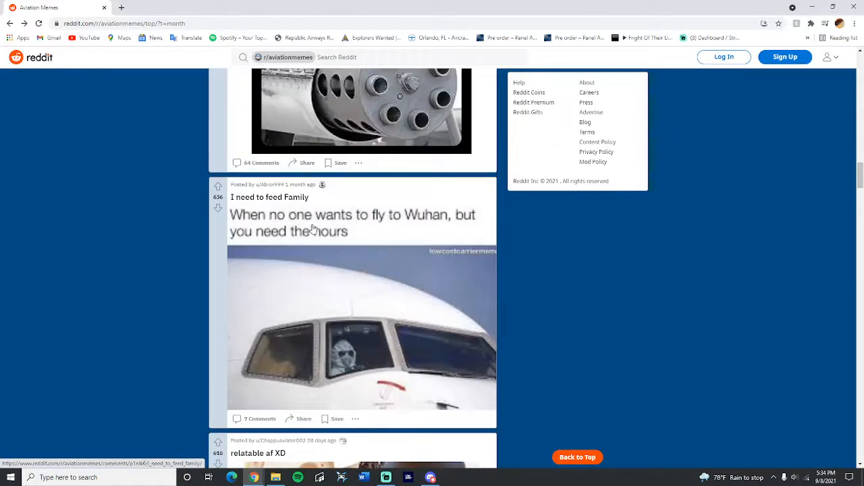
{"action": "scroll", "scroll_direction": "down", "scroll_amount": 3}
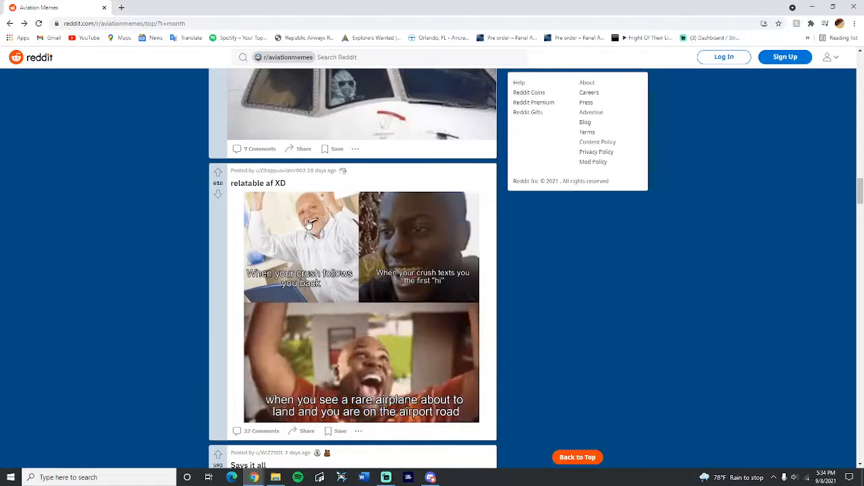
{"action": "mouse_move", "coordinate": [346, 255]}
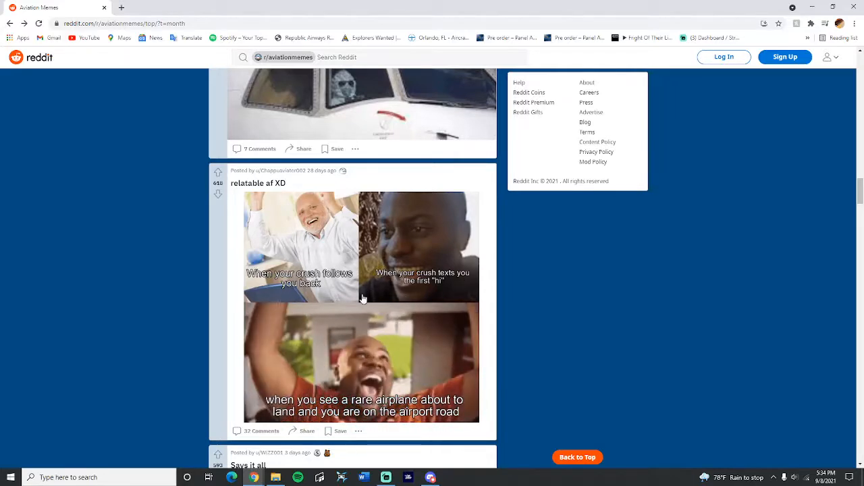
{"action": "scroll", "scroll_direction": "down", "scroll_amount": 3}
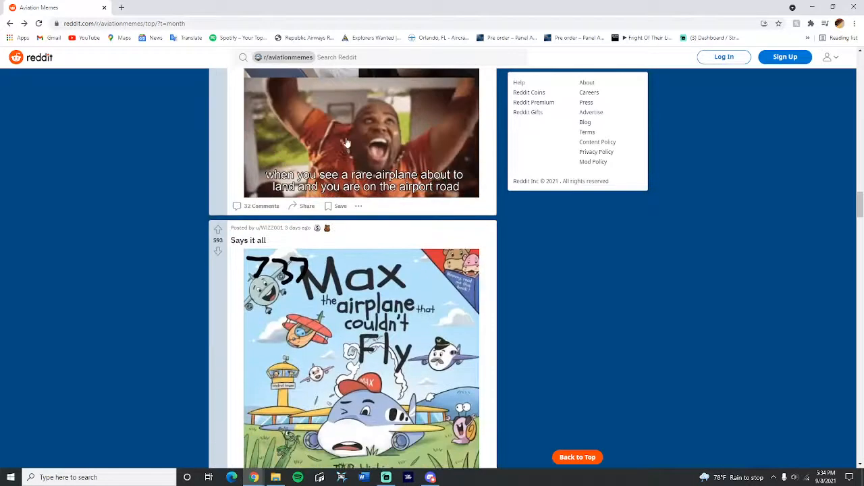
{"action": "scroll", "scroll_direction": "down", "scroll_amount": 3}
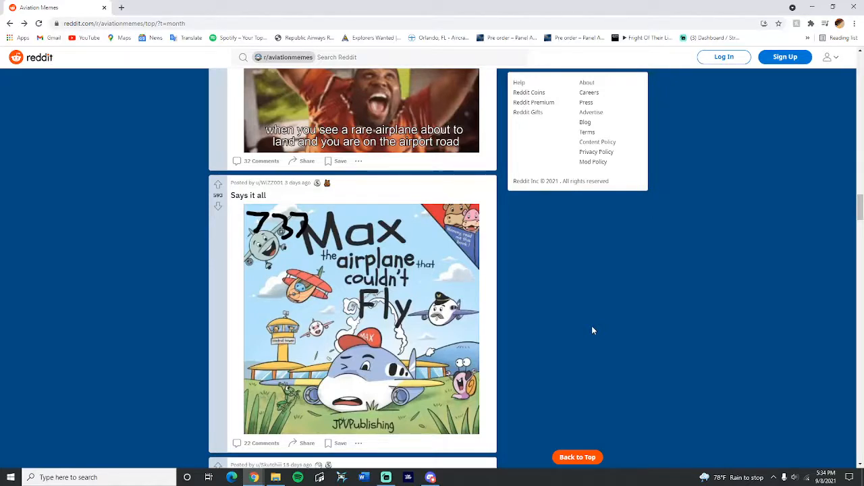
{"action": "mouse_move", "coordinate": [343, 291]}
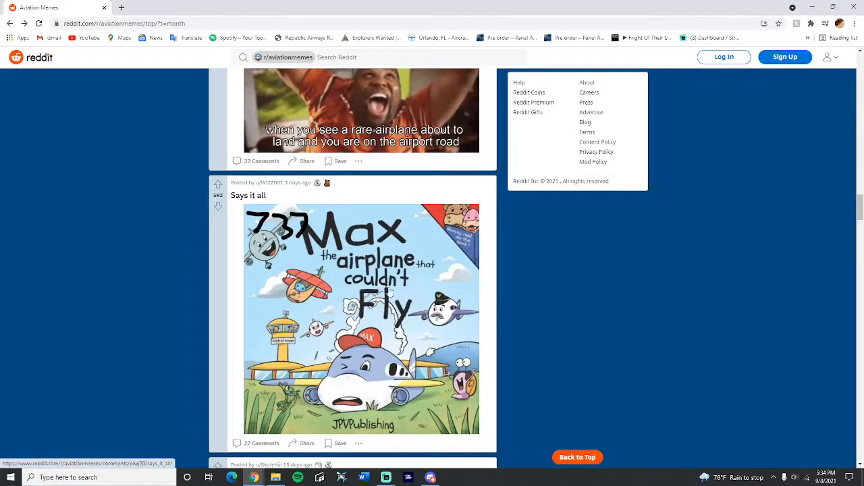
Scroll past the landing-camera meme to the FedEx 767-300F post.
{"action": "scroll", "scroll_direction": "down", "scroll_amount": 3}
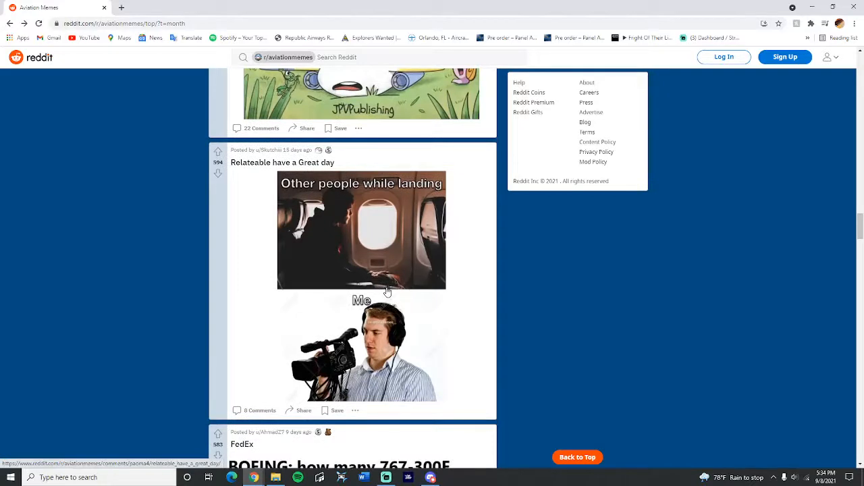
{"action": "mouse_move", "coordinate": [392, 311]}
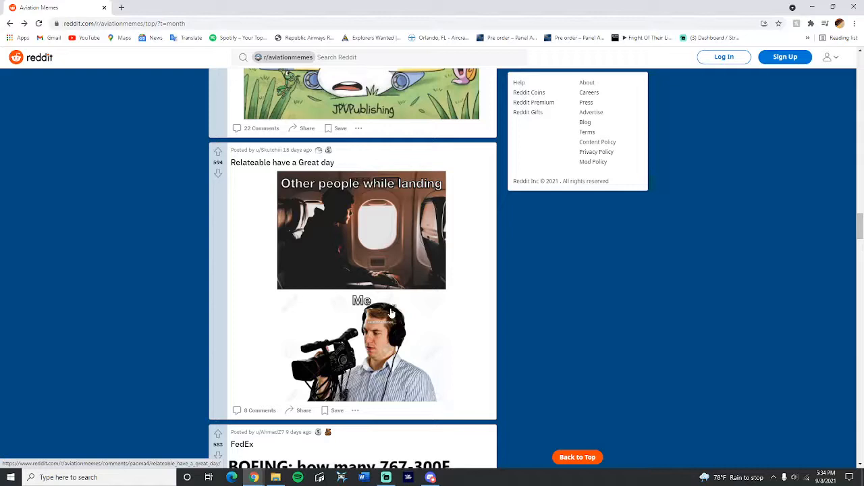
{"action": "mouse_move", "coordinate": [442, 311]}
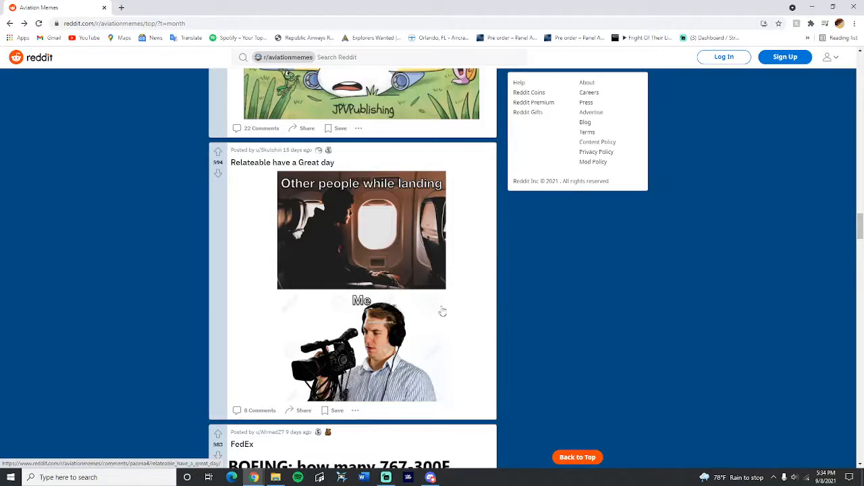
{"action": "mouse_move", "coordinate": [377, 316]}
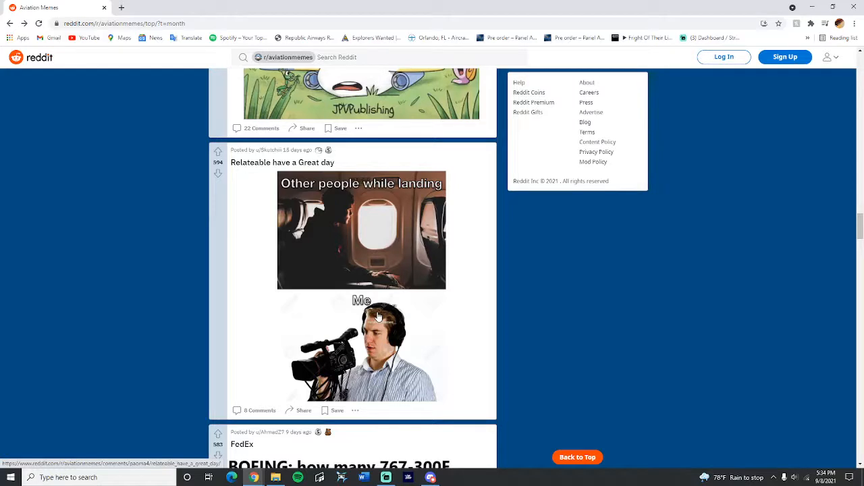
{"action": "scroll", "scroll_direction": "down", "scroll_amount": 3}
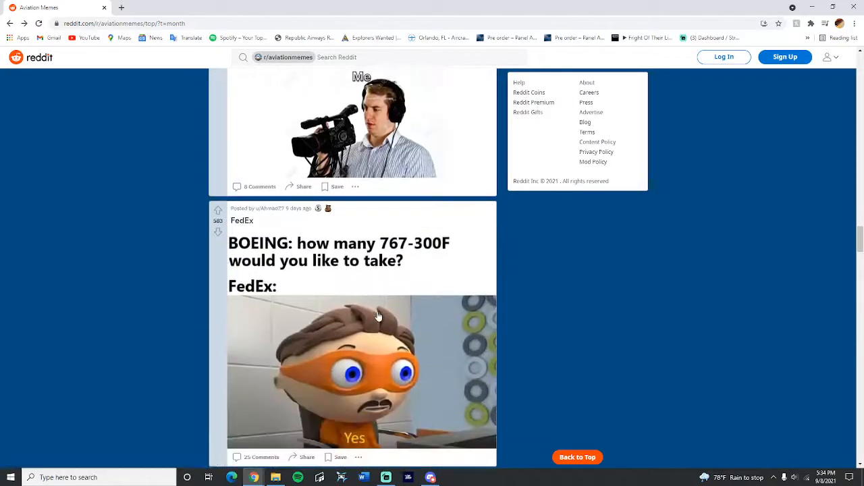
{"action": "scroll", "scroll_direction": "down", "scroll_amount": 3}
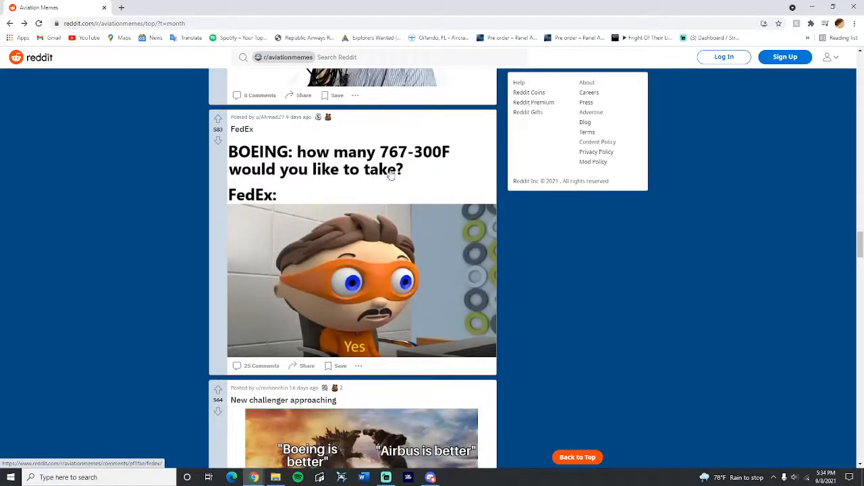
{"action": "mouse_move", "coordinate": [303, 223]}
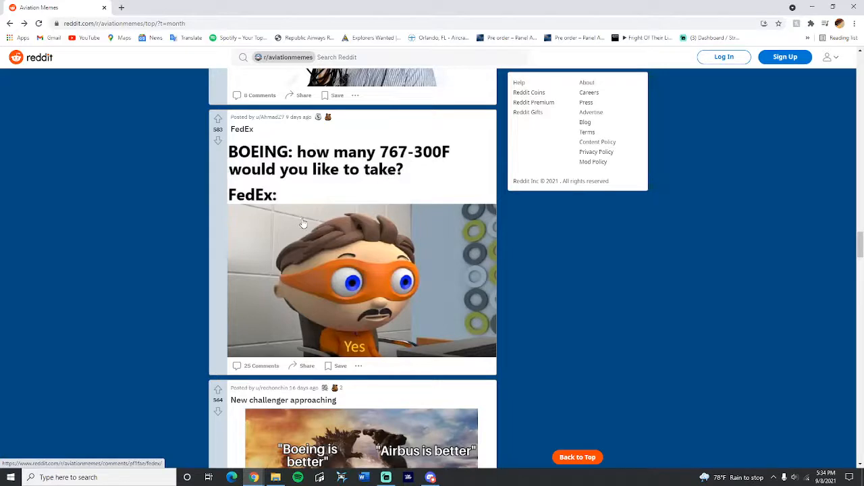
{"action": "mouse_move", "coordinate": [286, 282]}
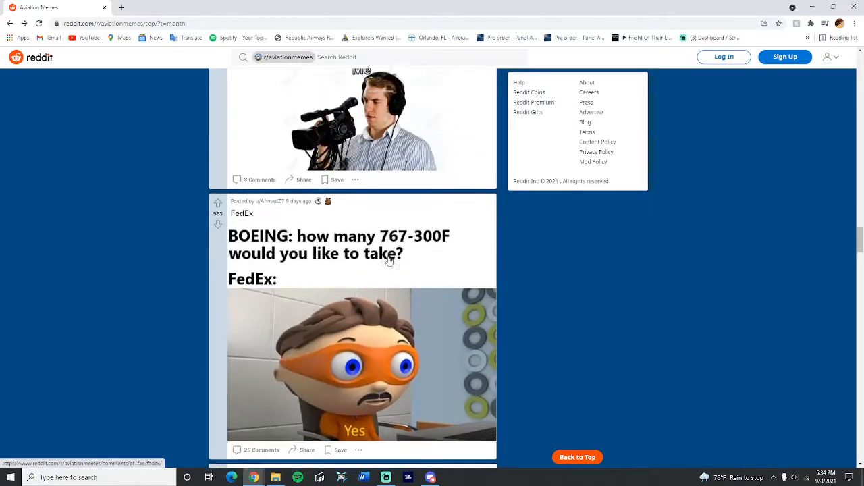
Scroll past 'New challenger approaching' until the Lufthansa 747 post is fully visible.
{"action": "scroll", "scroll_direction": "down", "scroll_amount": 3}
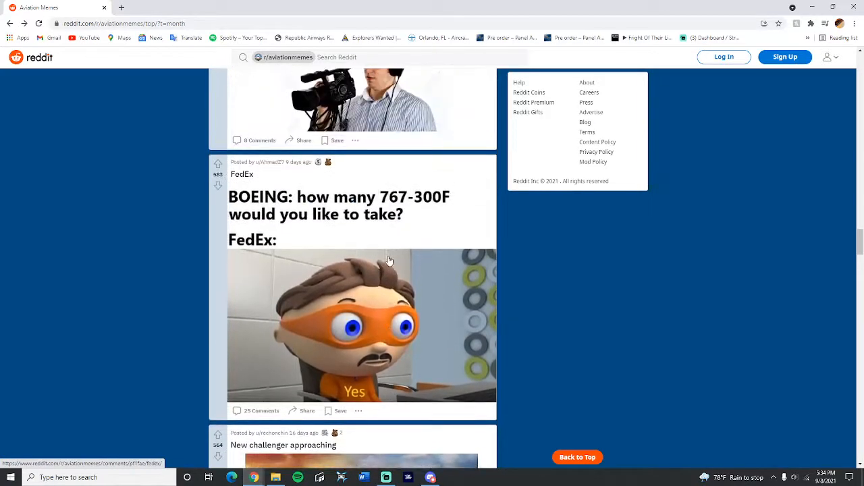
{"action": "scroll", "scroll_direction": "down", "scroll_amount": 3}
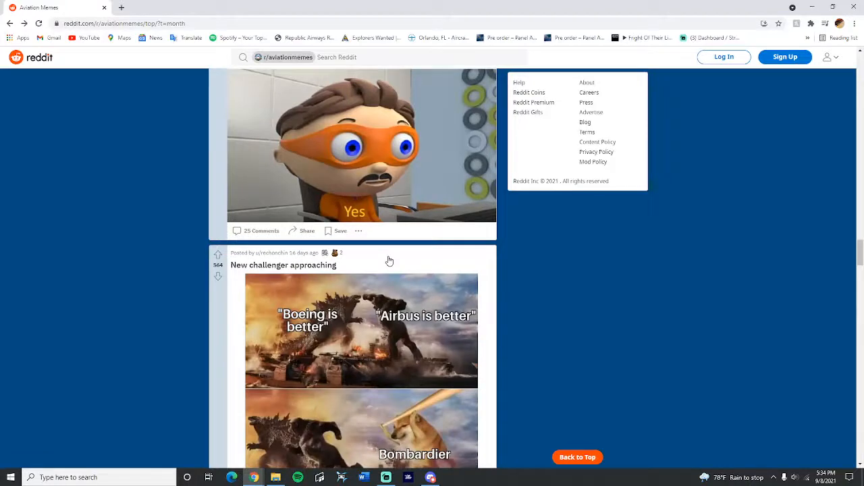
{"action": "scroll", "scroll_direction": "down", "scroll_amount": 3}
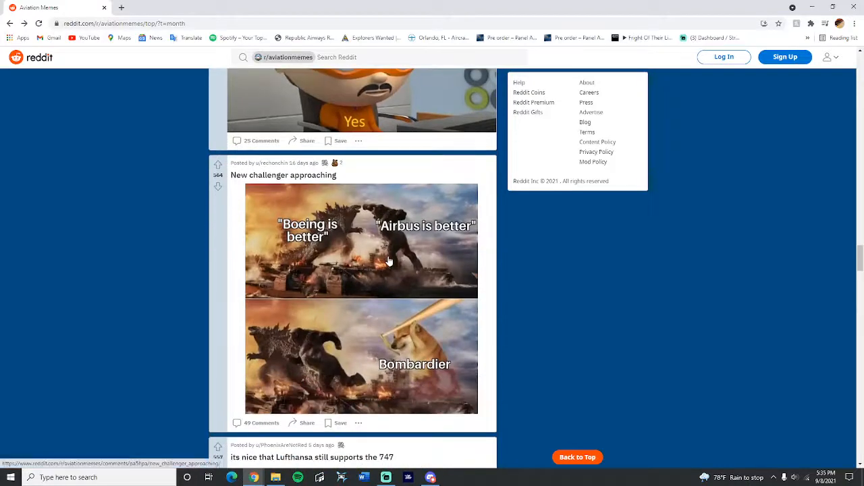
{"action": "scroll", "scroll_direction": "down", "scroll_amount": 3}
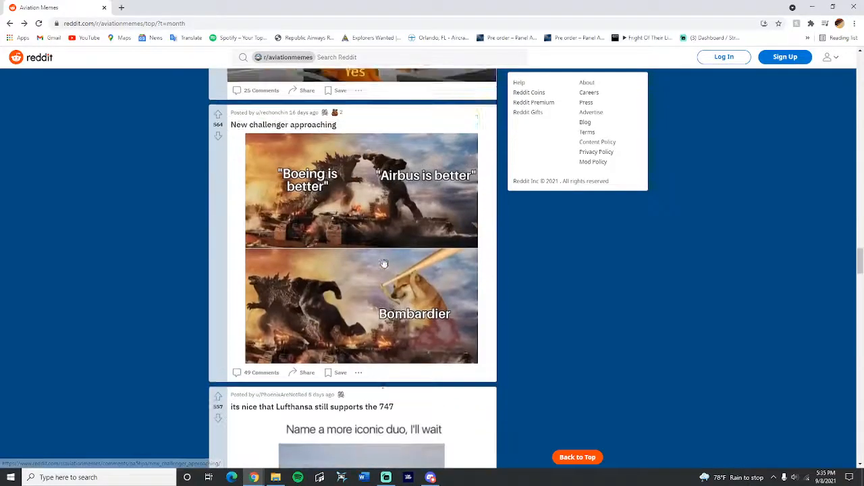
{"action": "scroll", "scroll_direction": "up", "scroll_amount": 3}
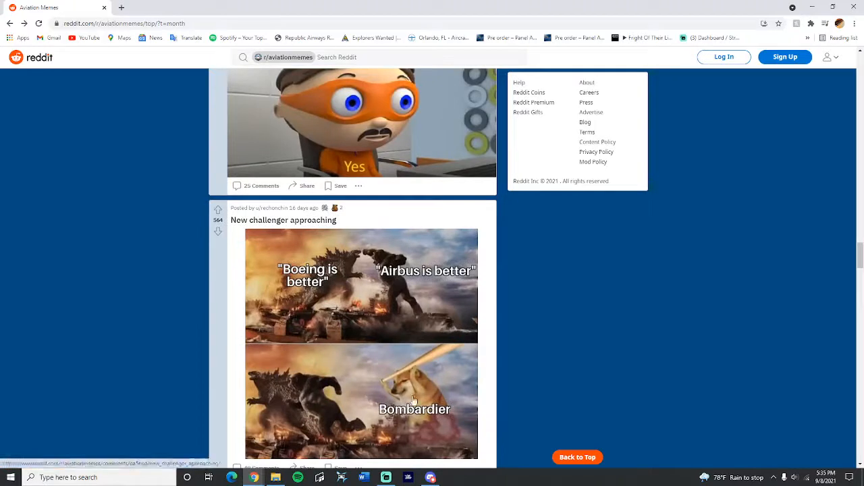
{"action": "scroll", "scroll_direction": "down", "scroll_amount": 3}
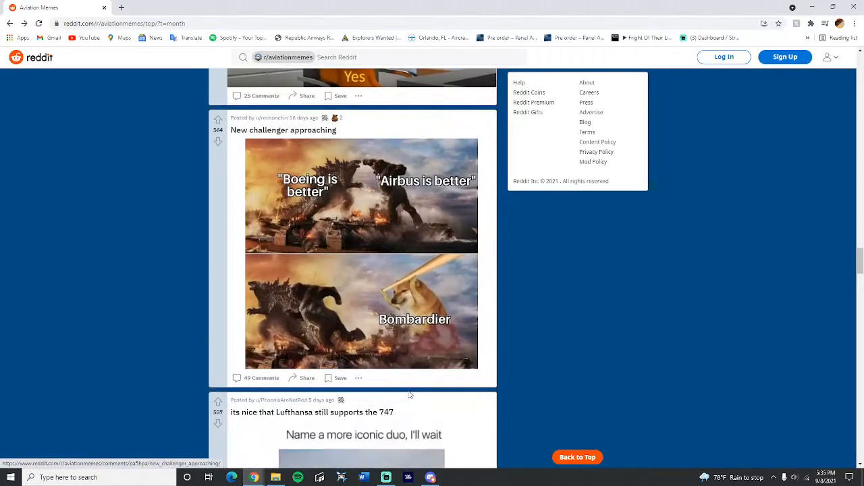
{"action": "scroll", "scroll_direction": "down", "scroll_amount": 3}
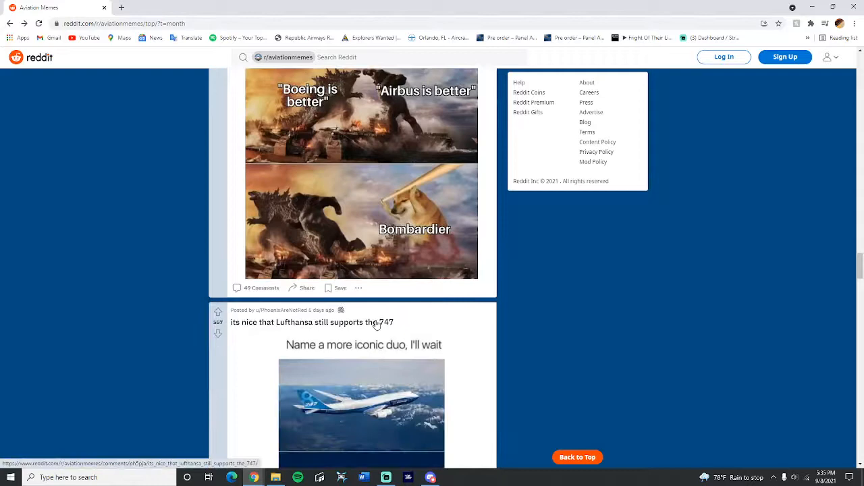
{"action": "mouse_move", "coordinate": [495, 353]}
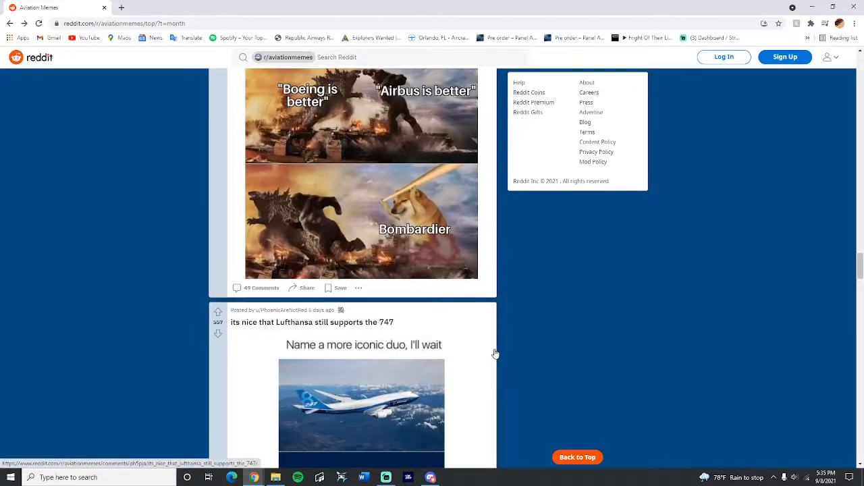
{"action": "scroll", "scroll_direction": "down", "scroll_amount": 3}
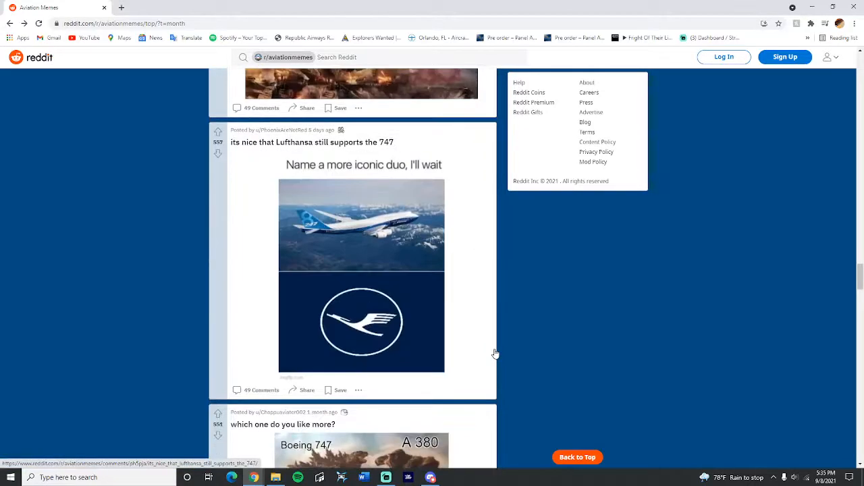
{"action": "mouse_move", "coordinate": [296, 221]}
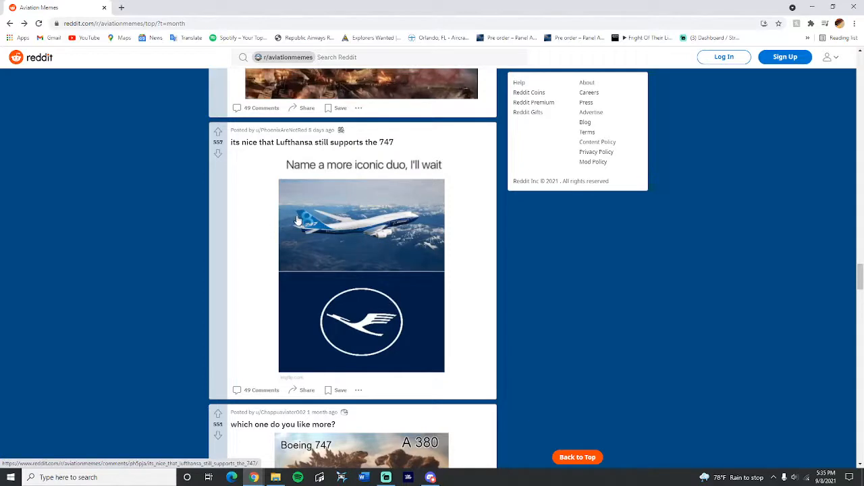
{"action": "scroll", "scroll_direction": "up", "scroll_amount": 3}
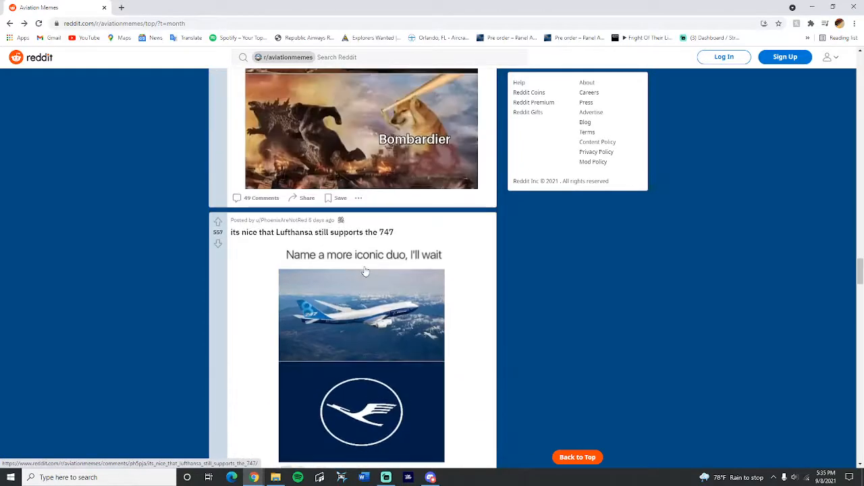
{"action": "mouse_move", "coordinate": [321, 233]}
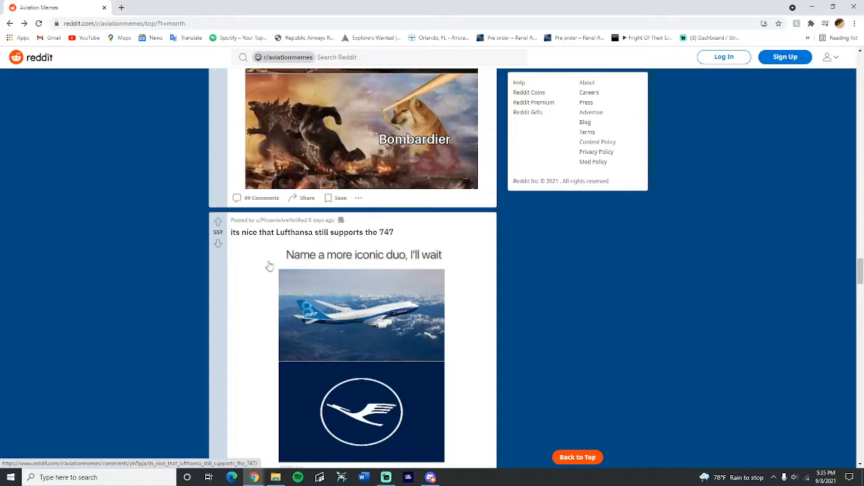
{"action": "mouse_move", "coordinate": [302, 326]}
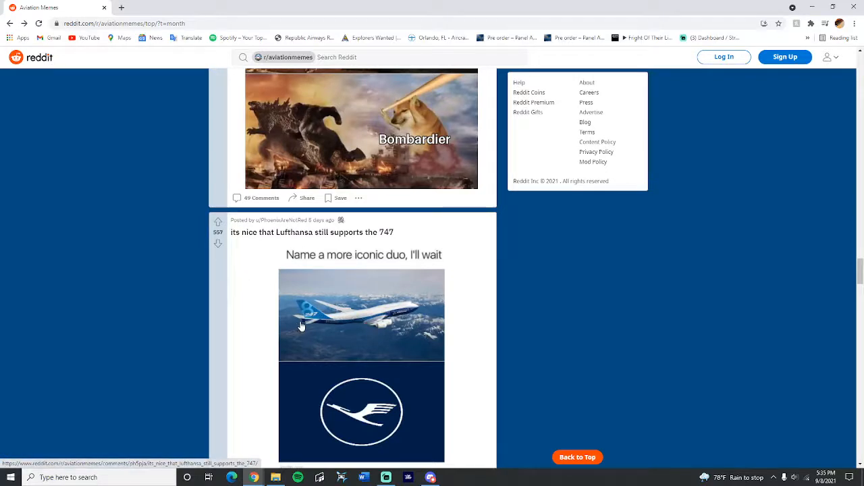
{"action": "mouse_move", "coordinate": [257, 320]}
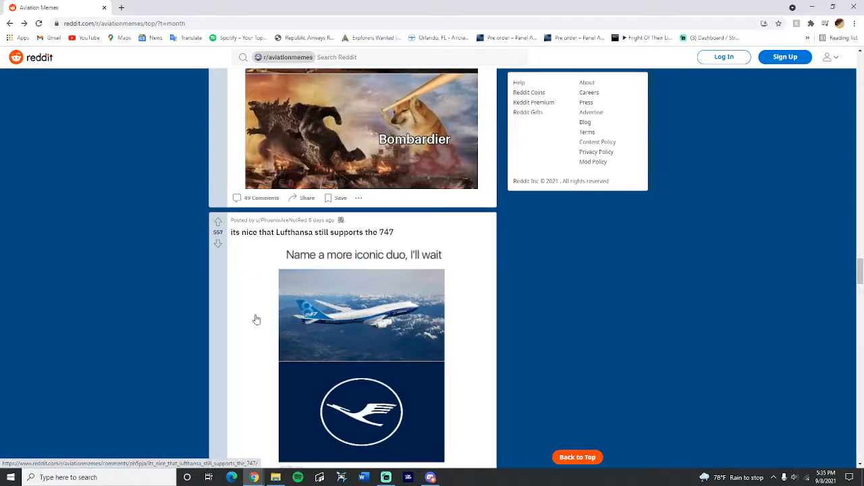
Scroll past the 747 vs A380, F-15 wing and CFI posts to 'SR-71 got a new job'.
{"action": "scroll", "scroll_direction": "down", "scroll_amount": 3}
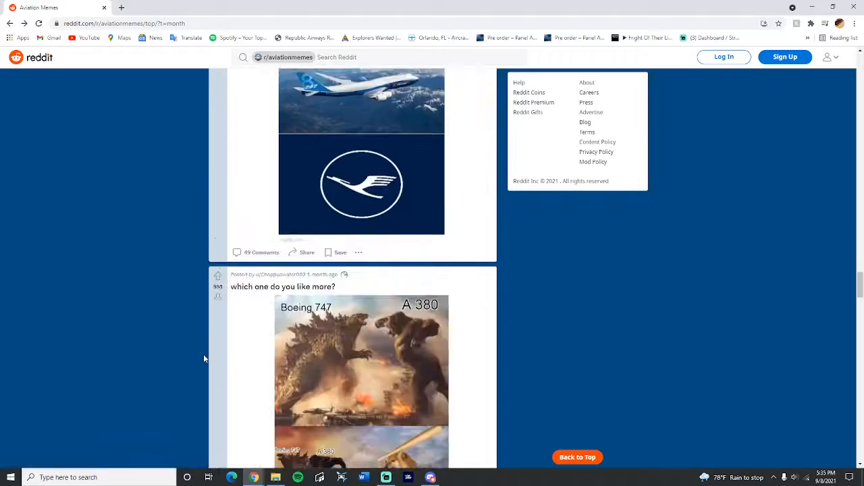
{"action": "scroll", "scroll_direction": "down", "scroll_amount": 3}
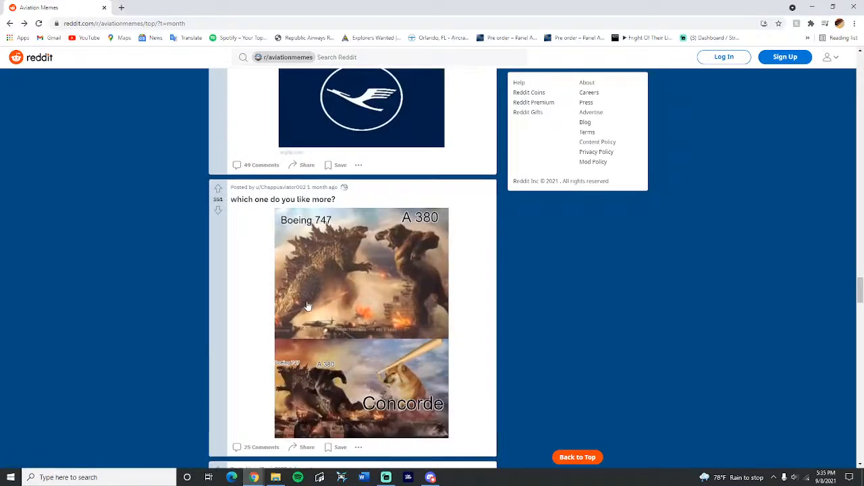
{"action": "mouse_move", "coordinate": [404, 393]}
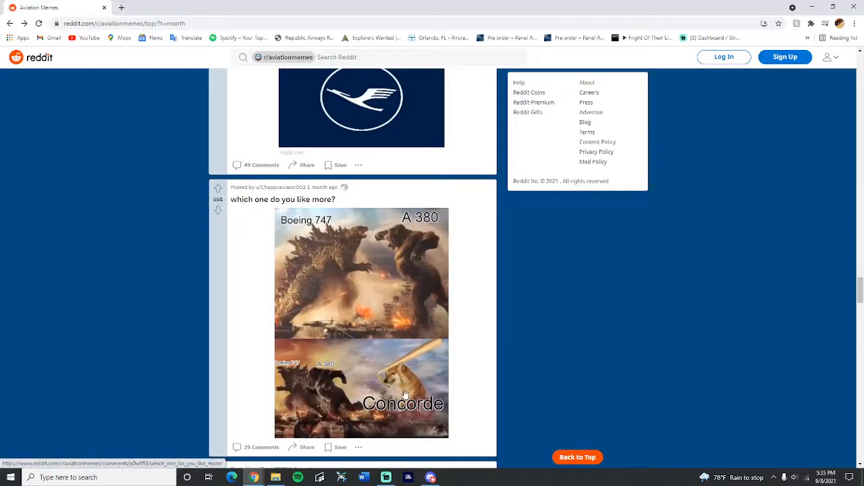
{"action": "mouse_move", "coordinate": [419, 247]}
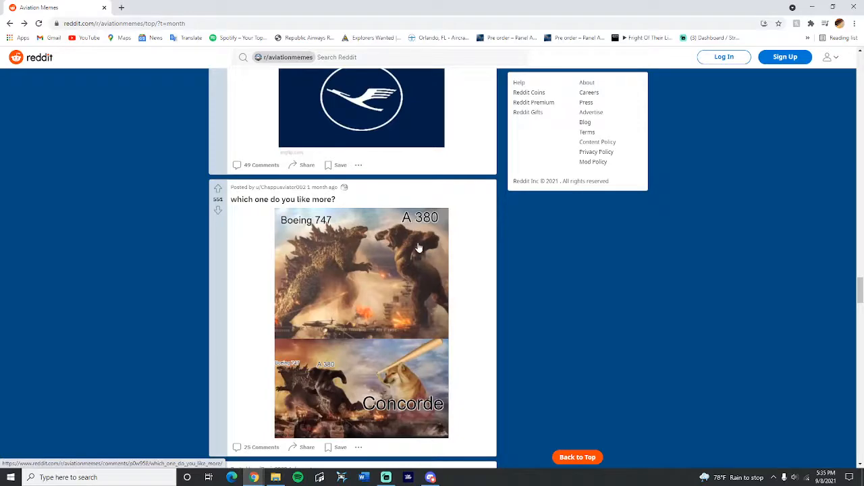
{"action": "mouse_move", "coordinate": [445, 334]}
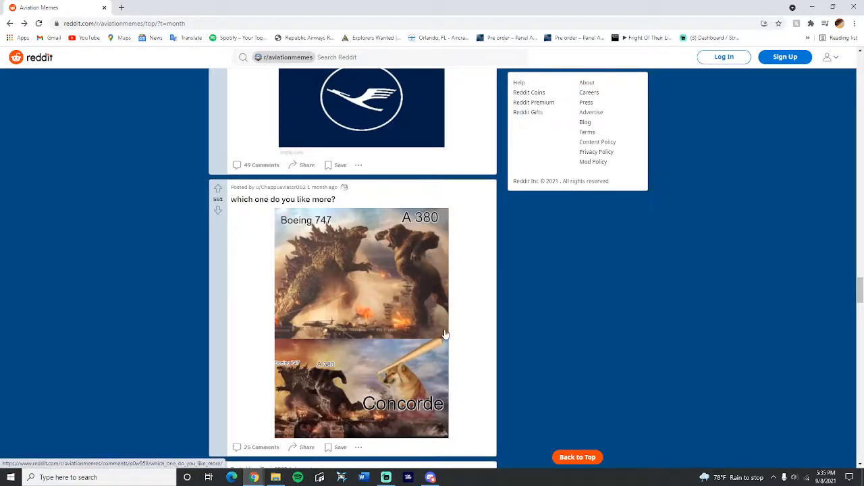
{"action": "scroll", "scroll_direction": "down", "scroll_amount": 3}
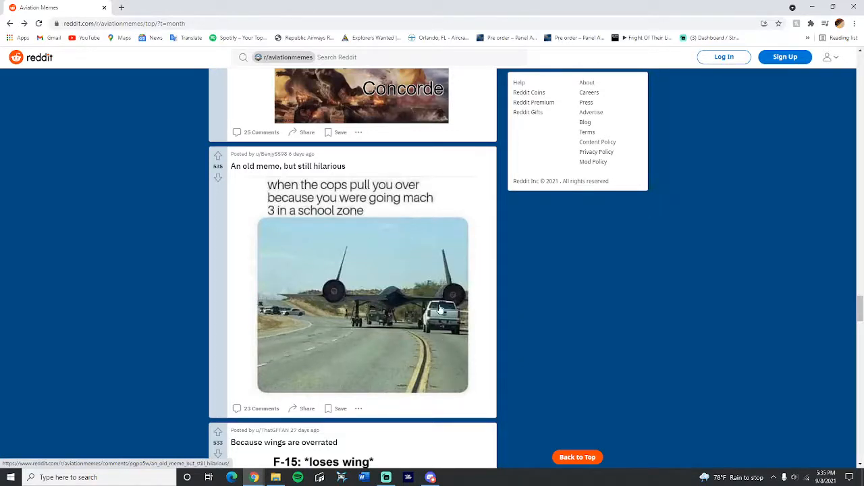
{"action": "scroll", "scroll_direction": "down", "scroll_amount": 3}
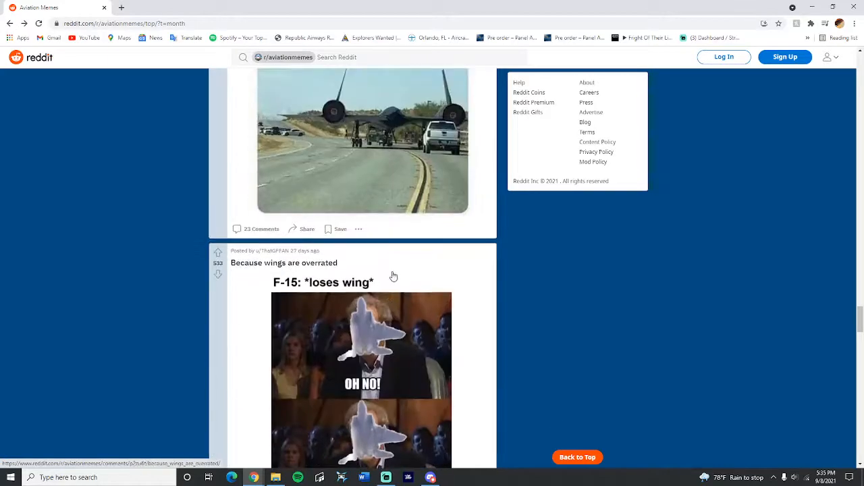
{"action": "scroll", "scroll_direction": "up", "scroll_amount": 3}
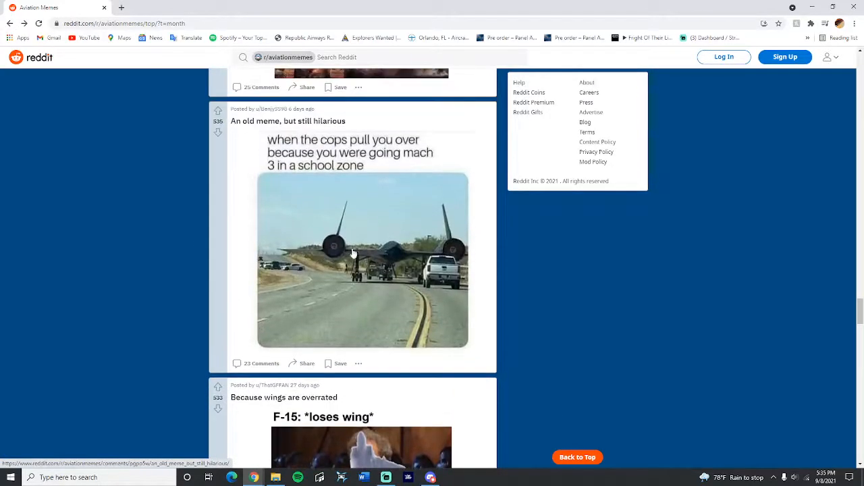
{"action": "scroll", "scroll_direction": "down", "scroll_amount": 3}
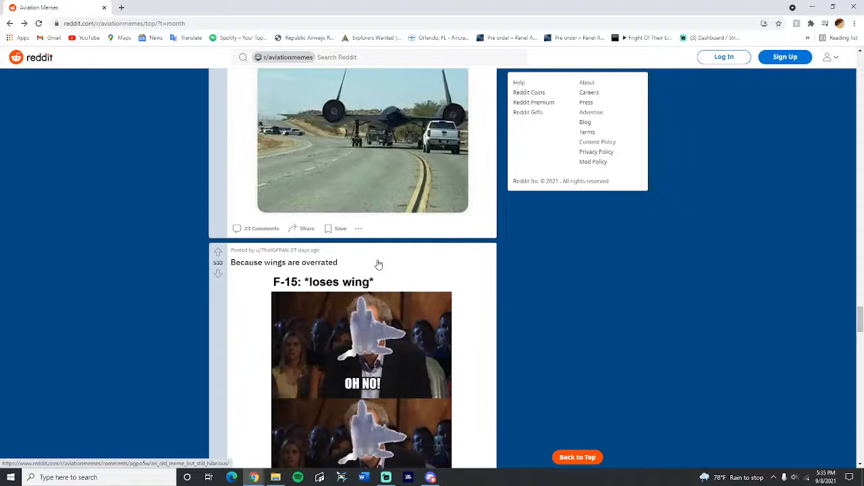
{"action": "scroll", "scroll_direction": "down", "scroll_amount": 3}
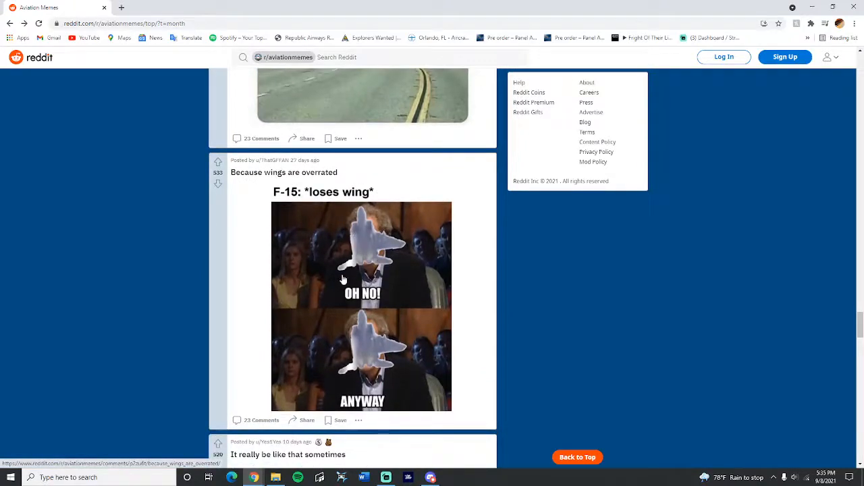
{"action": "mouse_move", "coordinate": [380, 358]}
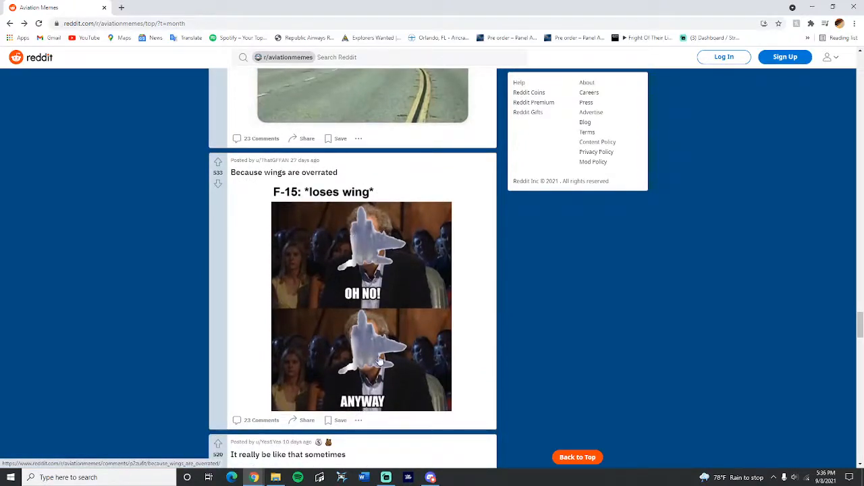
{"action": "mouse_move", "coordinate": [348, 308]}
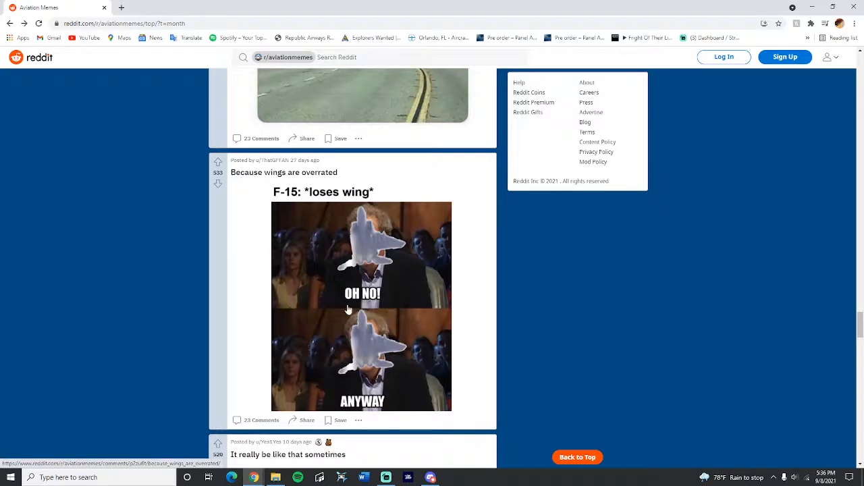
{"action": "scroll", "scroll_direction": "down", "scroll_amount": 3}
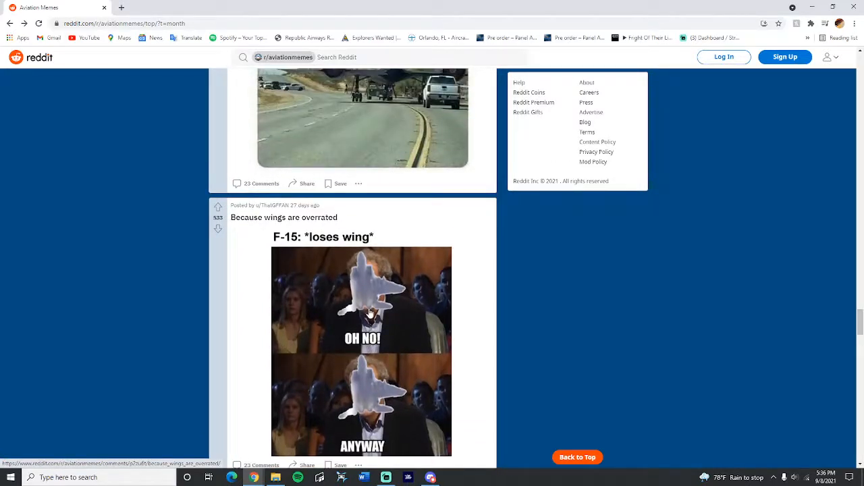
{"action": "mouse_move", "coordinate": [429, 317]}
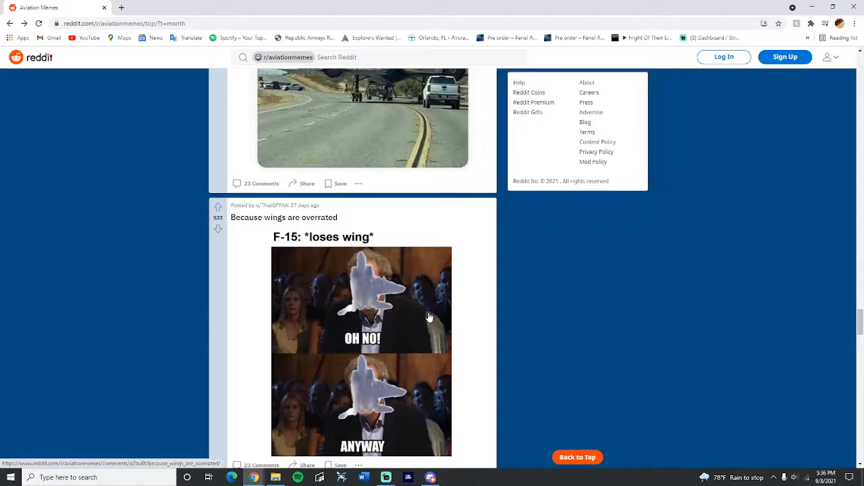
{"action": "scroll", "scroll_direction": "down", "scroll_amount": 3}
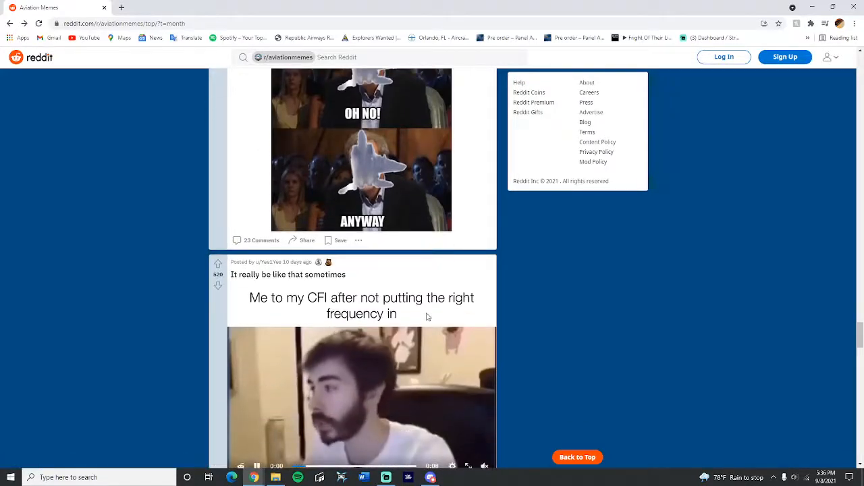
{"action": "scroll", "scroll_direction": "down", "scroll_amount": 3}
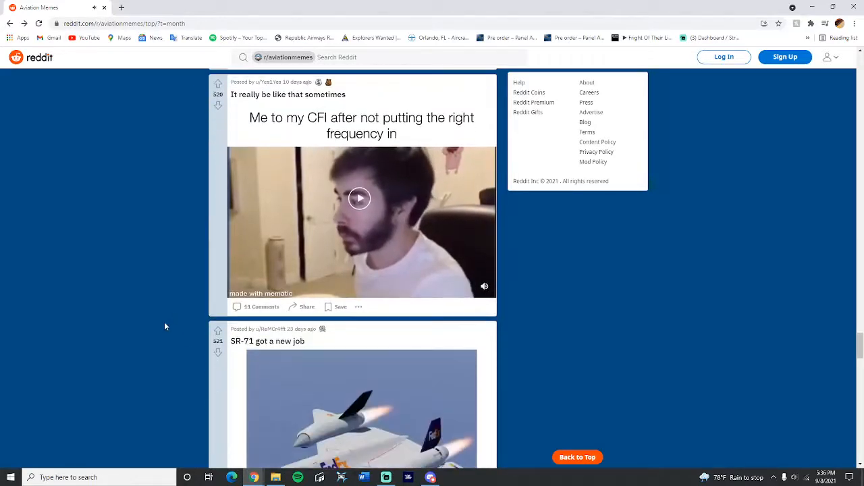
{"action": "scroll", "scroll_direction": "down", "scroll_amount": 3}
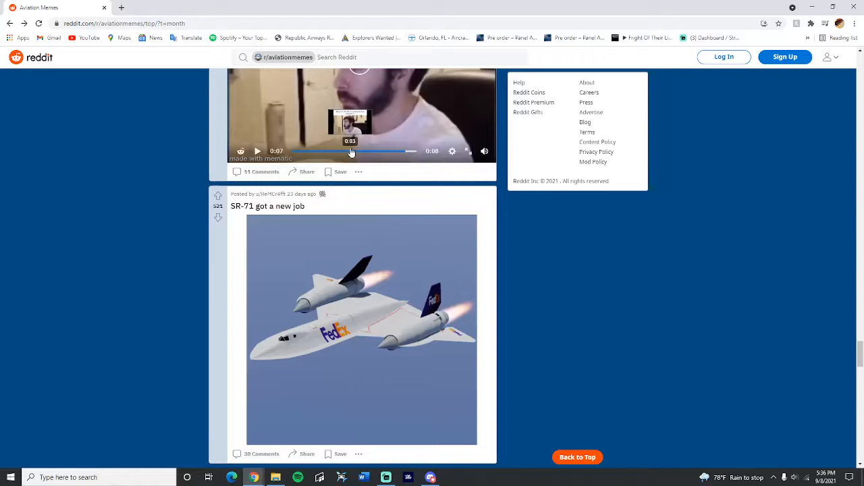
{"action": "scroll", "scroll_direction": "down", "scroll_amount": 3}
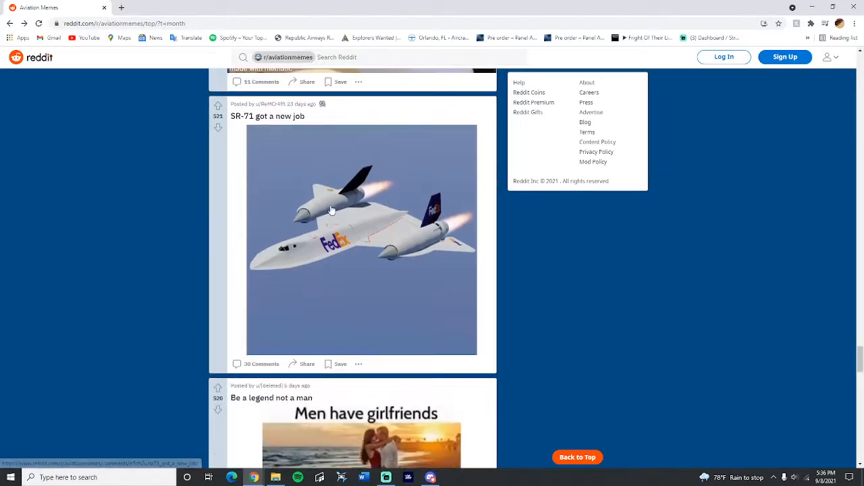
Scroll past the SR-71 FedEx, Cessna 150 legend and movie-silence memes to 'Viper time'.
{"action": "scroll", "scroll_direction": "down", "scroll_amount": 3}
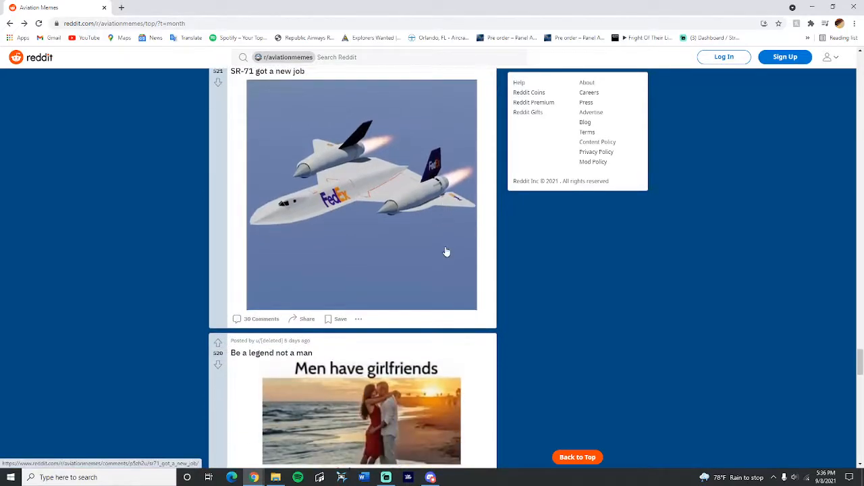
{"action": "scroll", "scroll_direction": "down", "scroll_amount": 3}
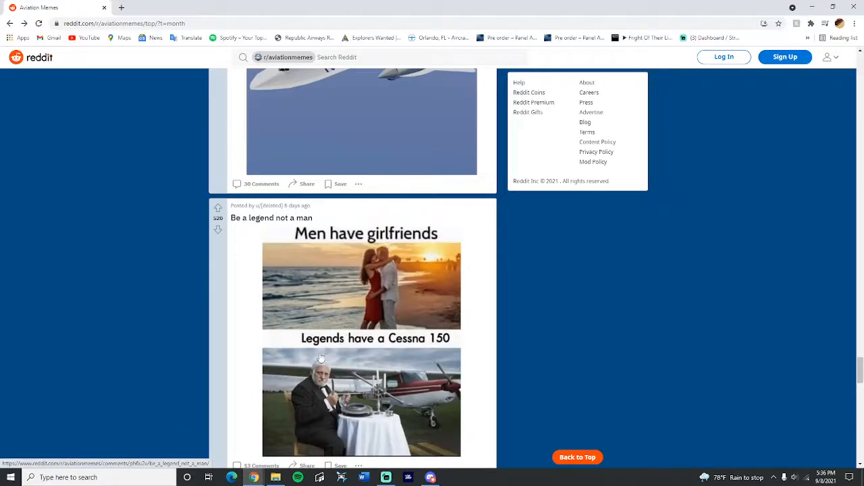
{"action": "mouse_move", "coordinate": [331, 380]}
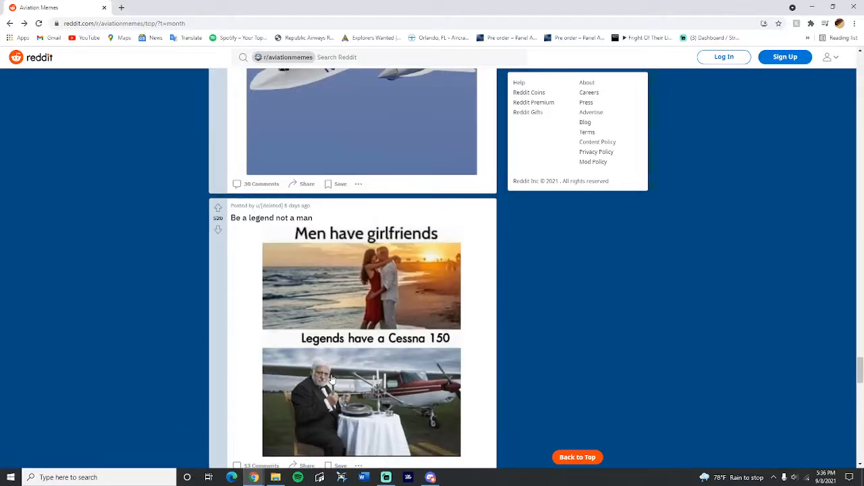
{"action": "scroll", "scroll_direction": "down", "scroll_amount": 3}
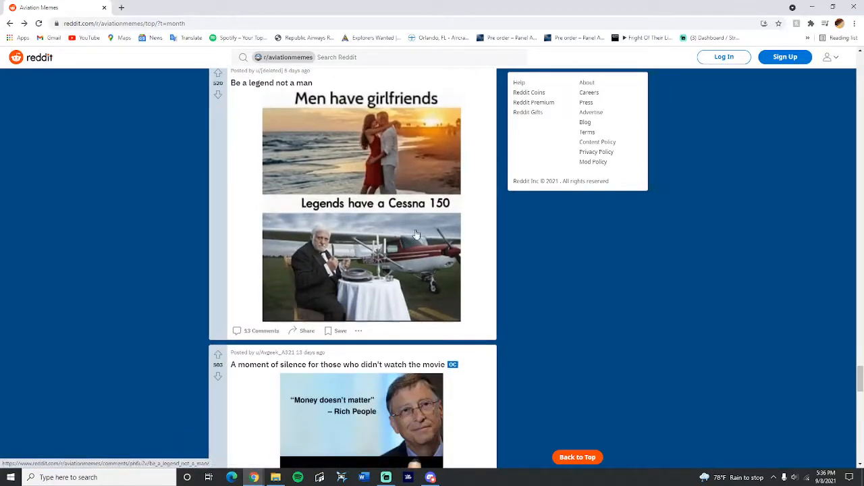
{"action": "scroll", "scroll_direction": "down", "scroll_amount": 3}
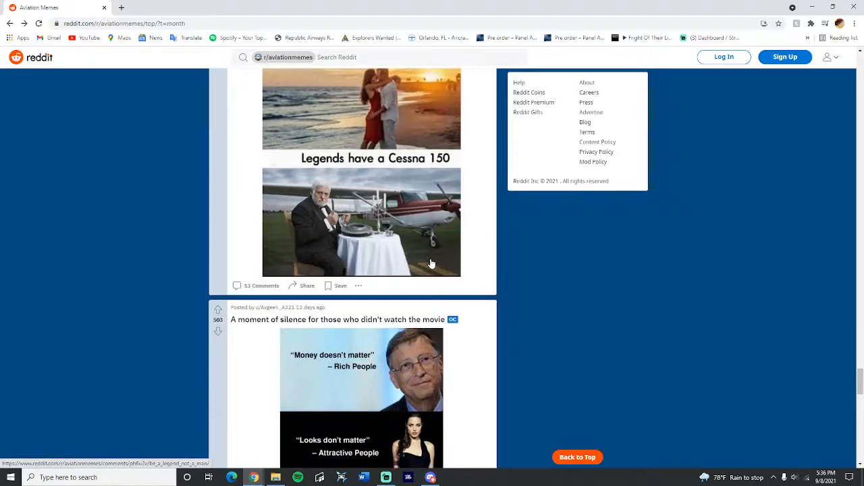
{"action": "scroll", "scroll_direction": "down", "scroll_amount": 3}
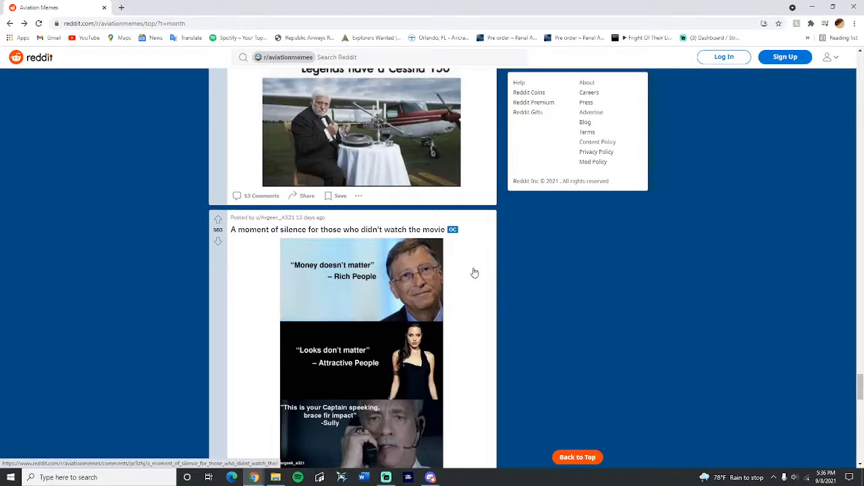
{"action": "scroll", "scroll_direction": "down", "scroll_amount": 3}
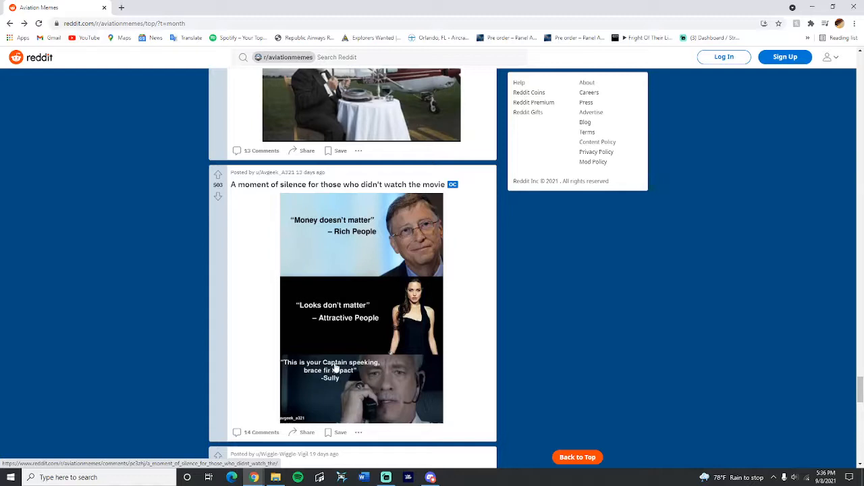
{"action": "scroll", "scroll_direction": "down", "scroll_amount": 3}
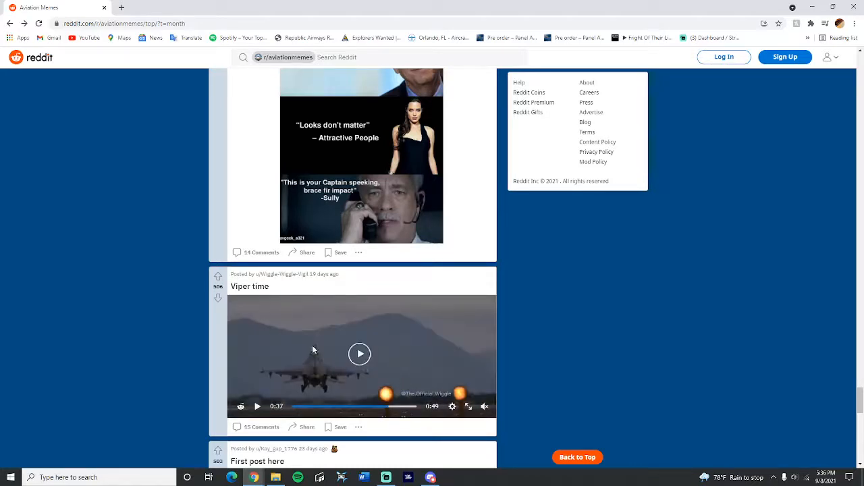
Scroll past the Viper time and Mi-24 videos to the 'No one else wears them!' meme.
{"action": "scroll", "scroll_direction": "down", "scroll_amount": 3}
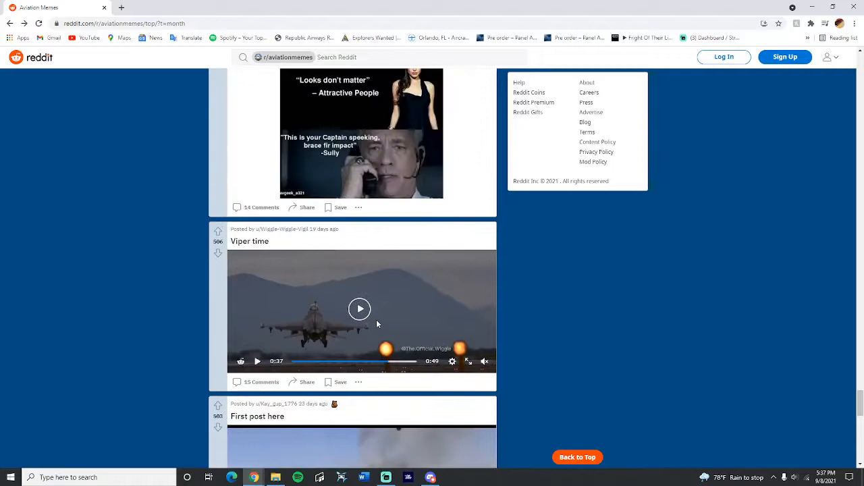
{"action": "scroll", "scroll_direction": "down", "scroll_amount": 3}
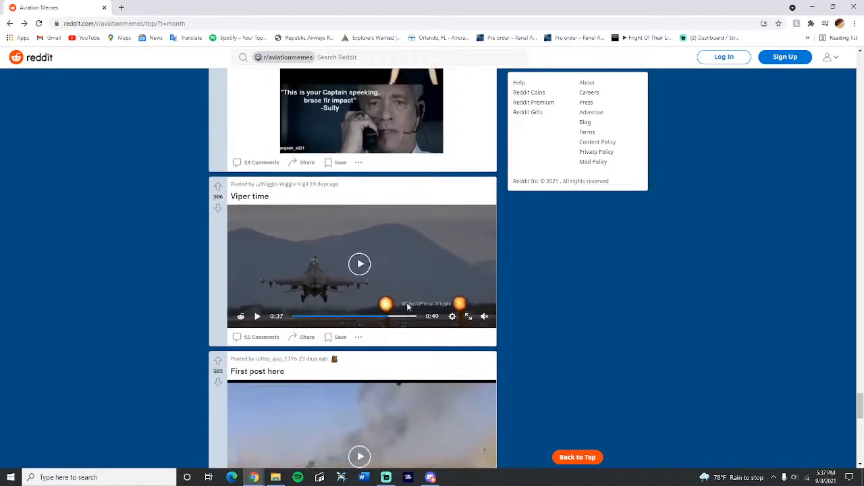
{"action": "scroll", "scroll_direction": "down", "scroll_amount": 3}
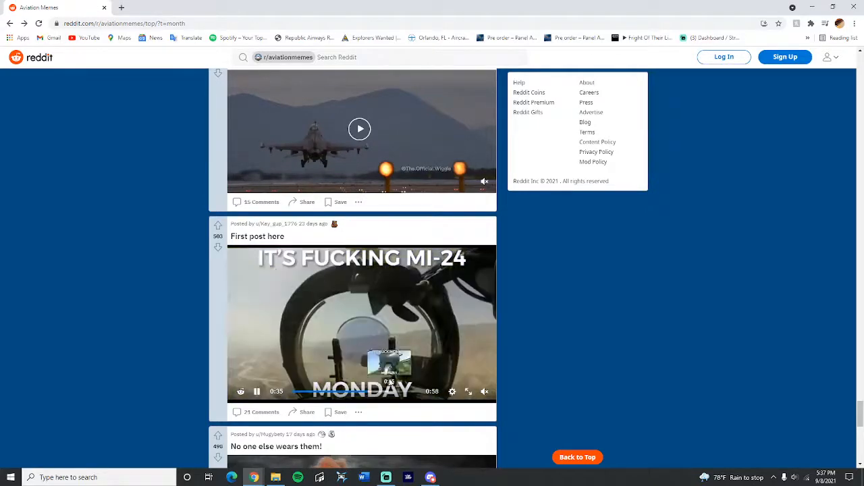
{"action": "scroll", "scroll_direction": "down", "scroll_amount": 3}
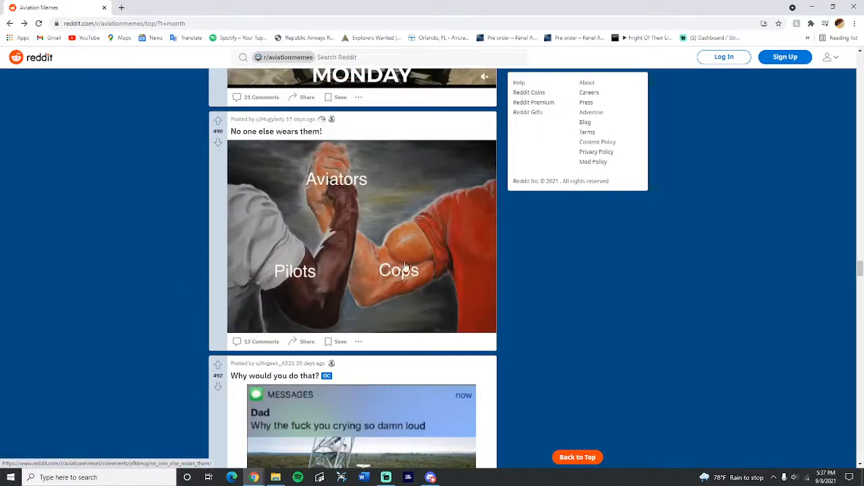
{"action": "mouse_move", "coordinate": [347, 232]}
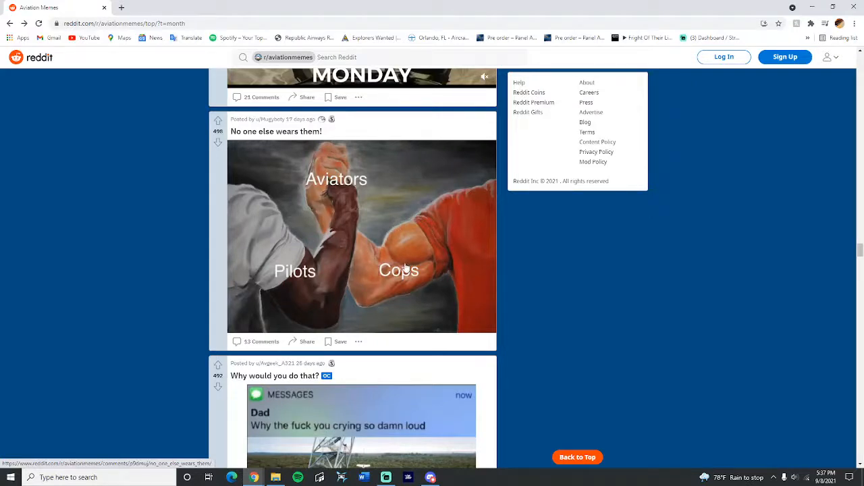
{"action": "mouse_move", "coordinate": [397, 283]}
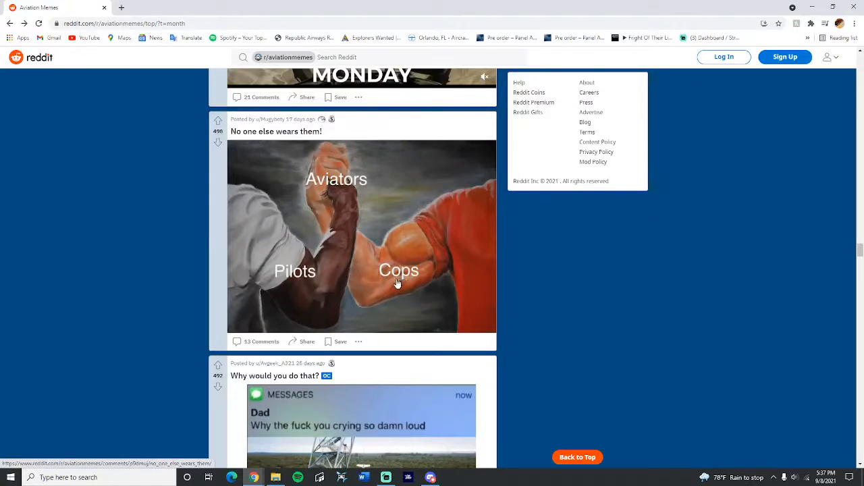
{"action": "mouse_move", "coordinate": [386, 293]}
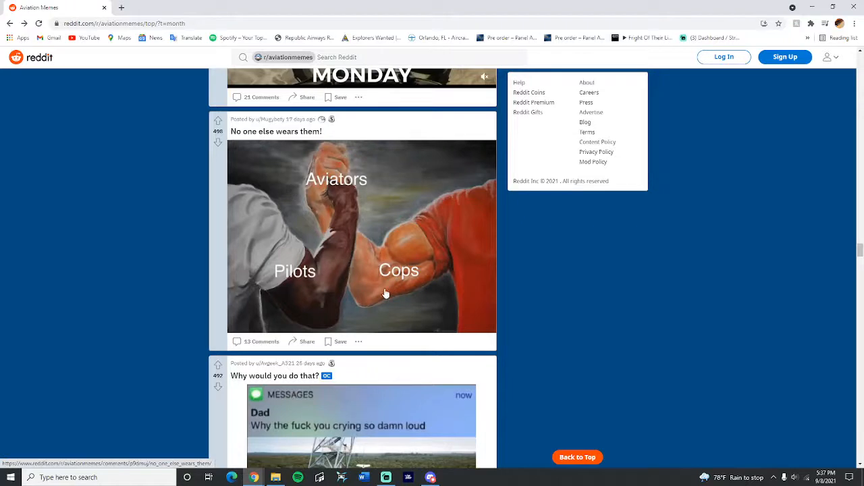
Scroll past 'Why would you do that?' to the 'Never listen to "They"' Air Force meme.
{"action": "scroll", "scroll_direction": "down", "scroll_amount": 3}
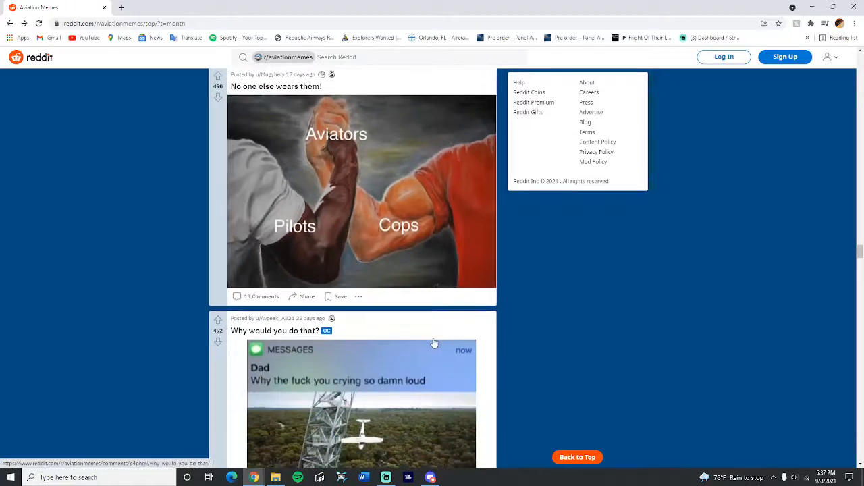
{"action": "scroll", "scroll_direction": "down", "scroll_amount": 3}
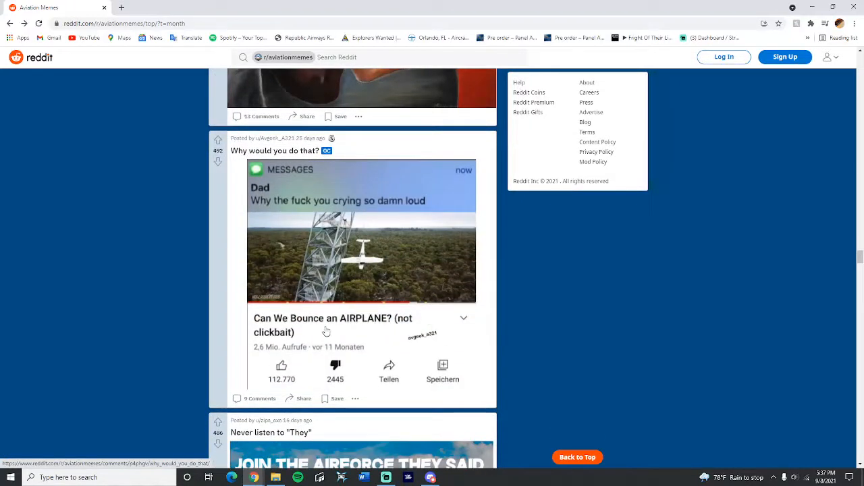
{"action": "scroll", "scroll_direction": "down", "scroll_amount": 3}
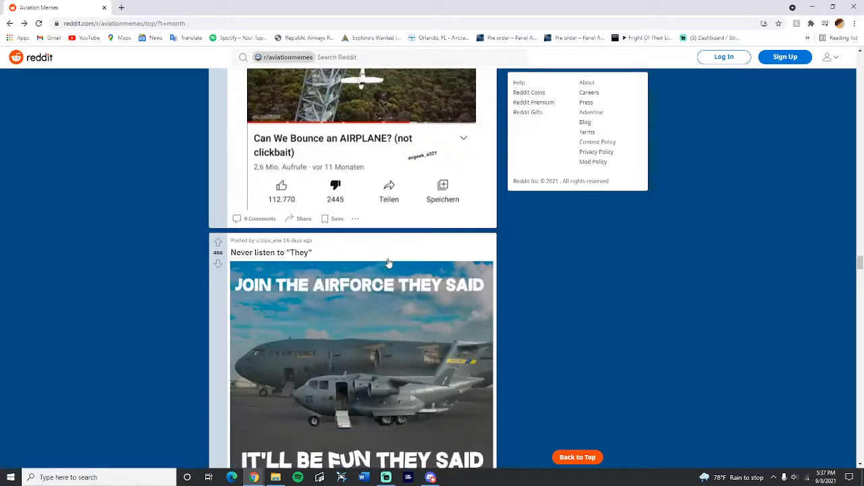
{"action": "scroll", "scroll_direction": "down", "scroll_amount": 3}
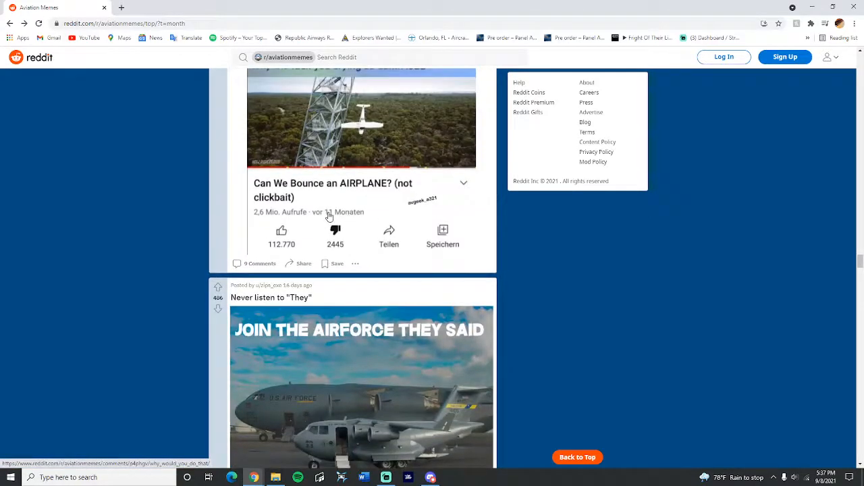
{"action": "scroll", "scroll_direction": "down", "scroll_amount": 3}
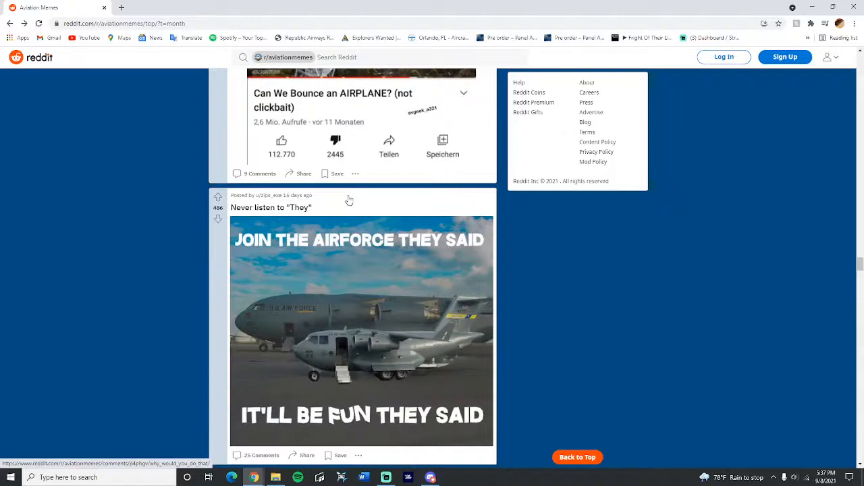
Scroll past the tires meme to the 'Meanwhile in Heaven' A320neo and 737 Max post.
{"action": "scroll", "scroll_direction": "down", "scroll_amount": 3}
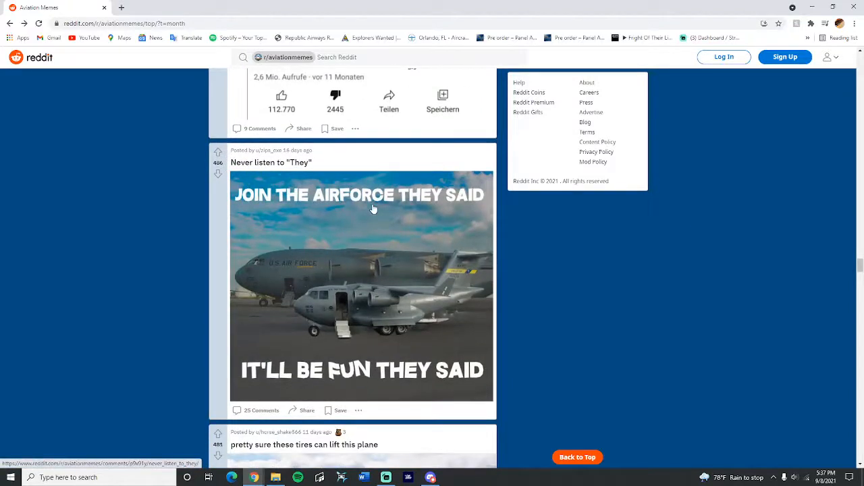
{"action": "mouse_move", "coordinate": [348, 346]}
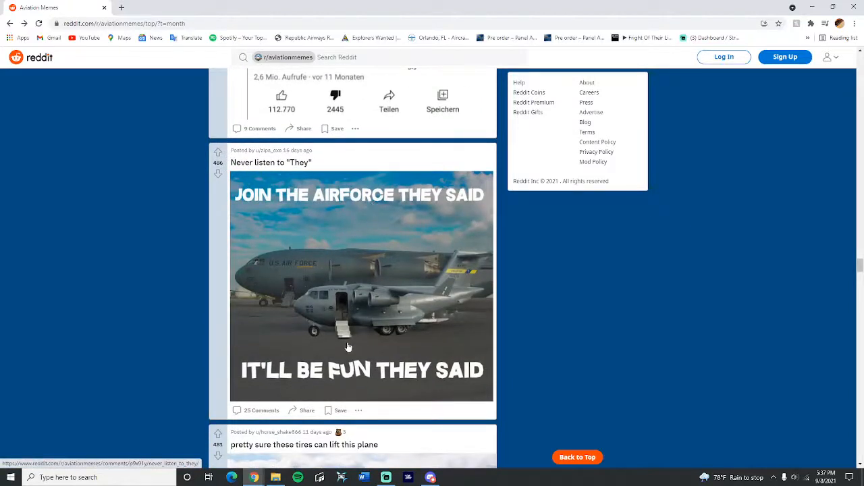
{"action": "scroll", "scroll_direction": "down", "scroll_amount": 3}
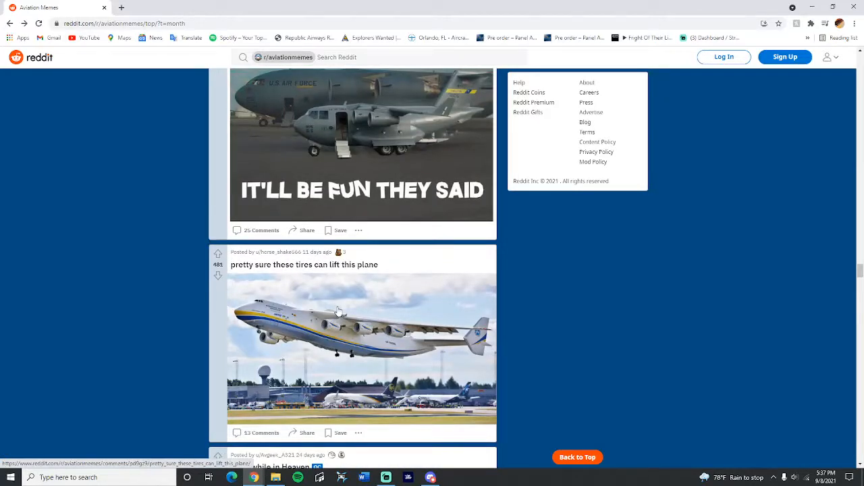
{"action": "mouse_move", "coordinate": [385, 346]}
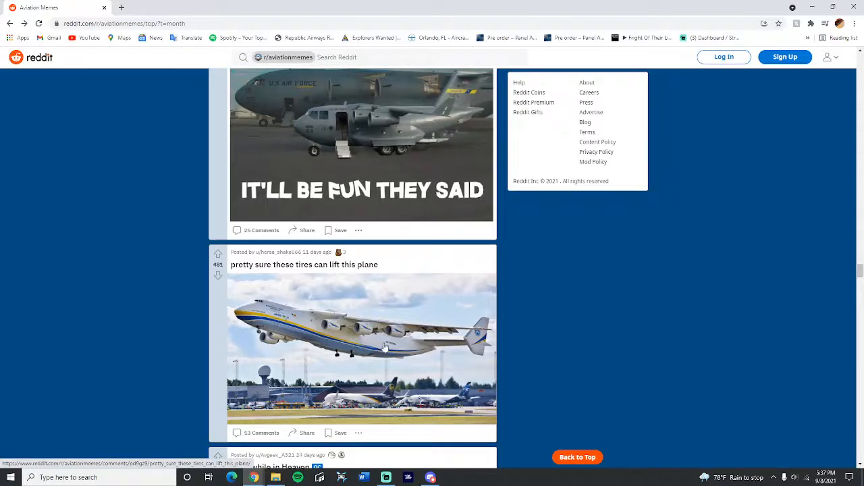
{"action": "scroll", "scroll_direction": "down", "scroll_amount": 3}
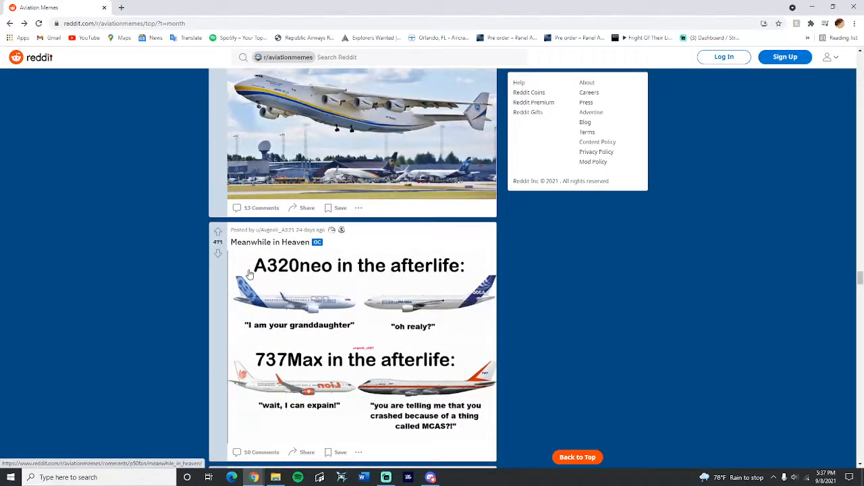